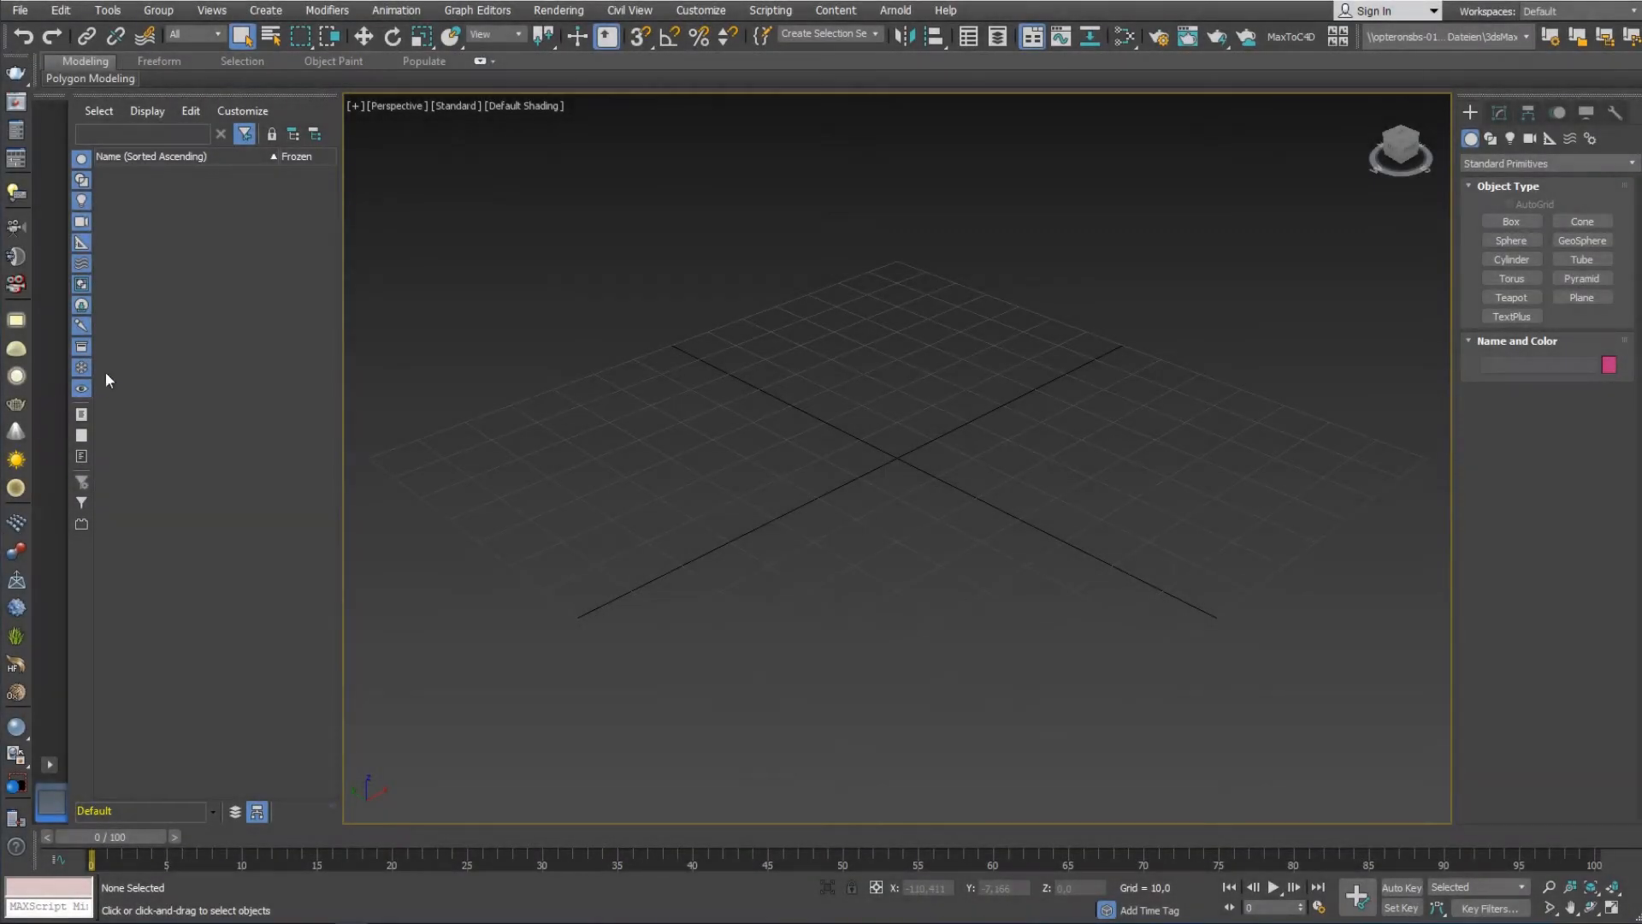
- Import 20045-02_w_Ramona_Walk_Complete.abc with default Alembic import options
left_click(19, 10)
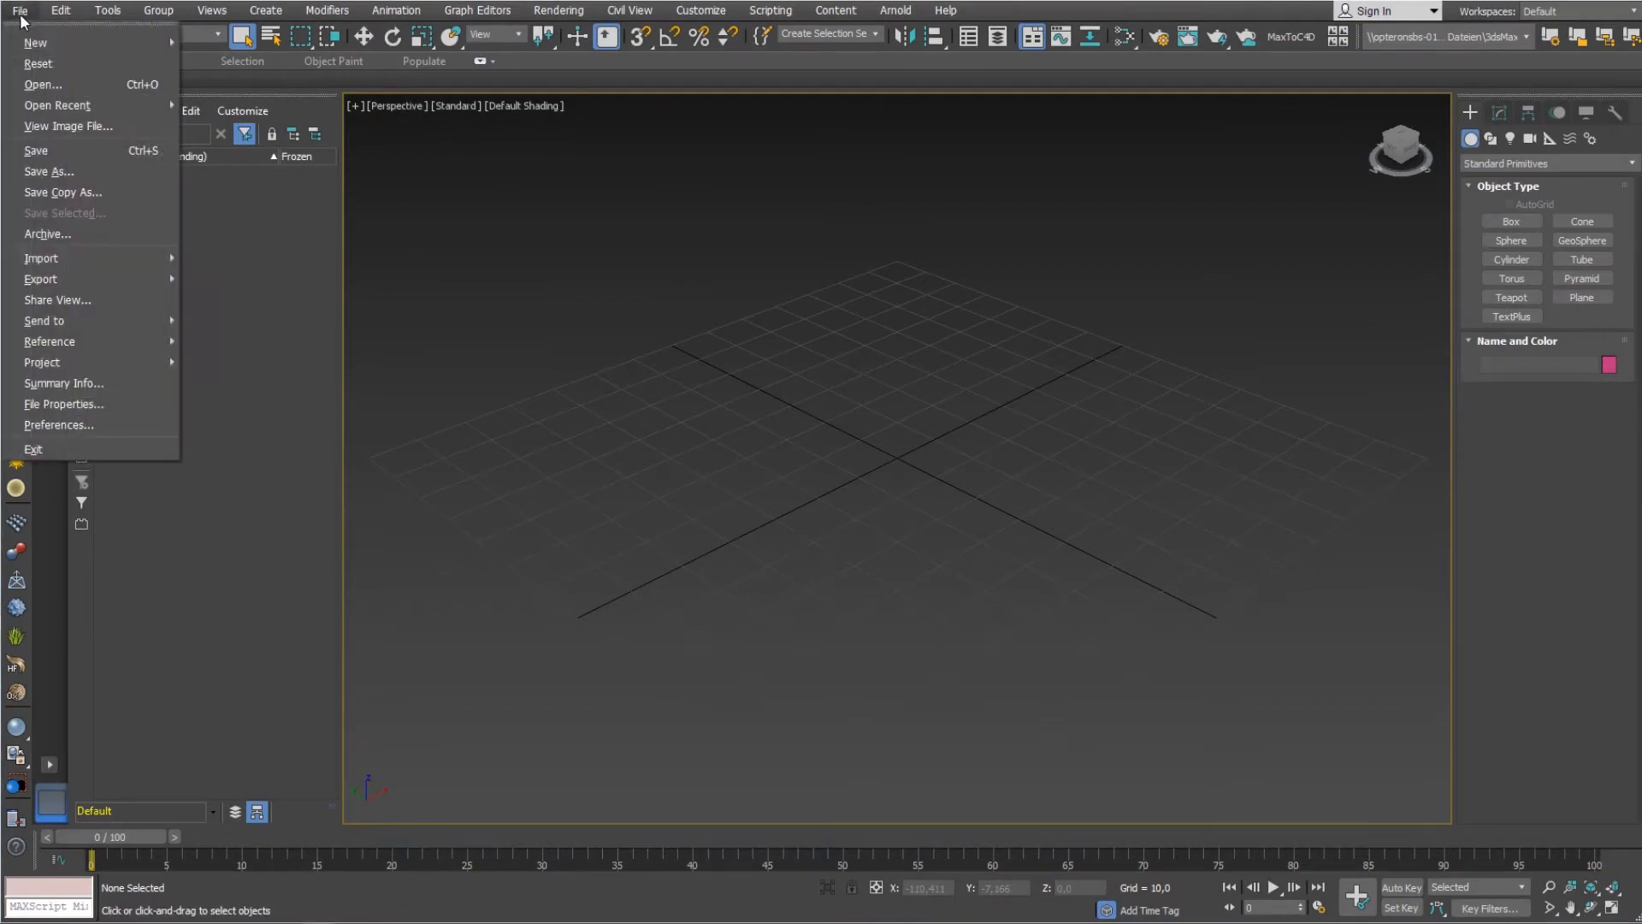
mouse_move(65, 216)
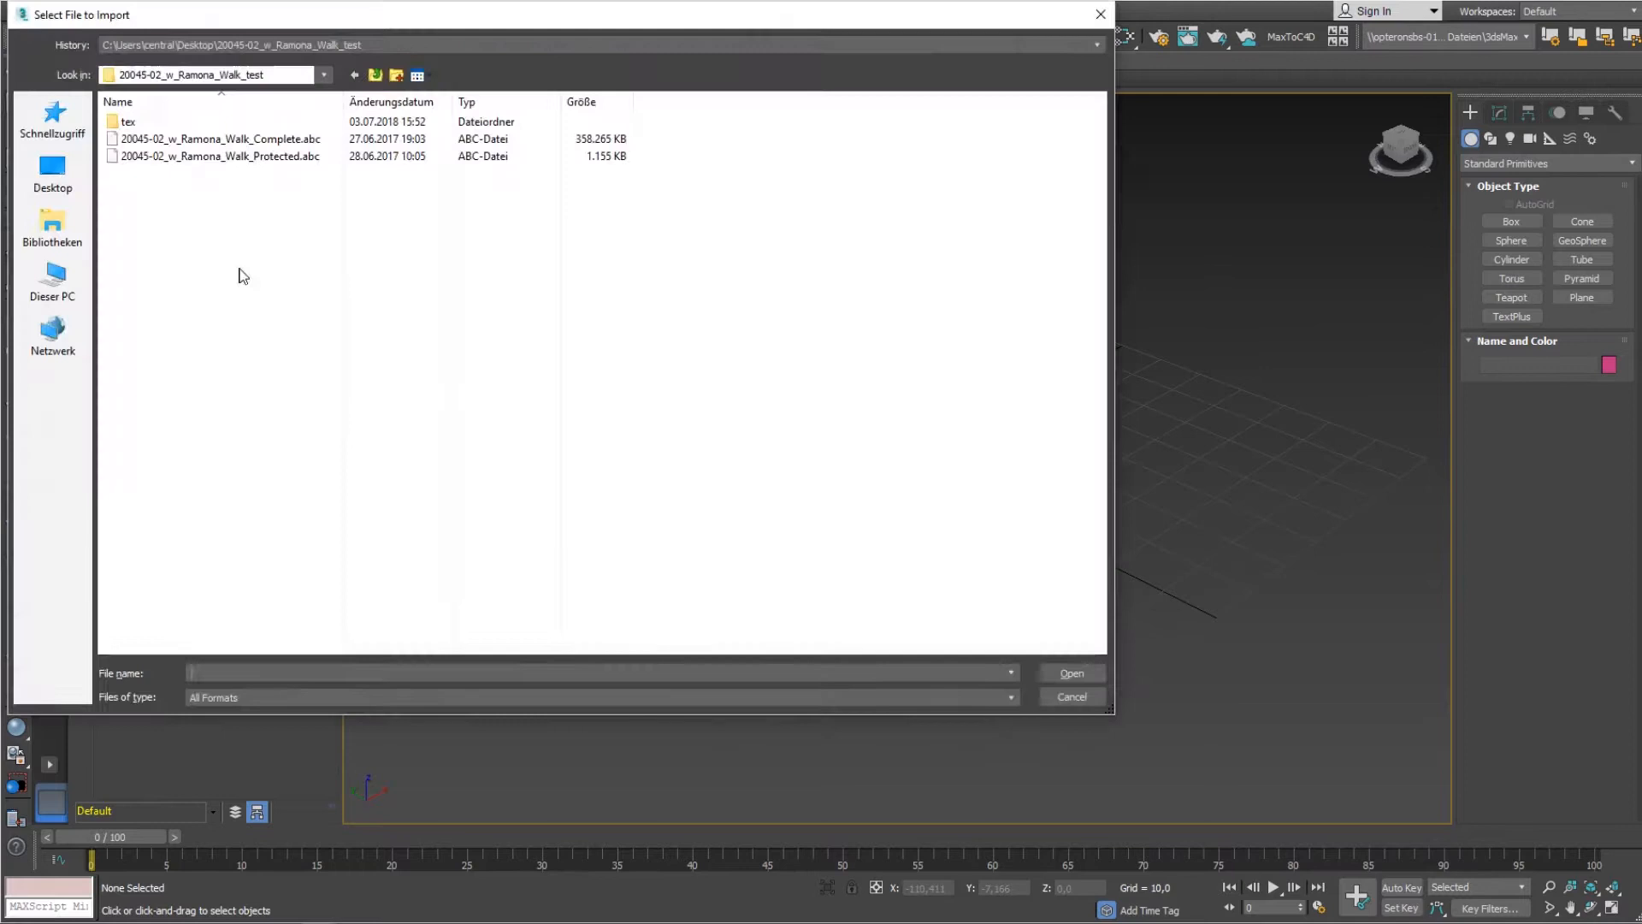
left_click(220, 138)
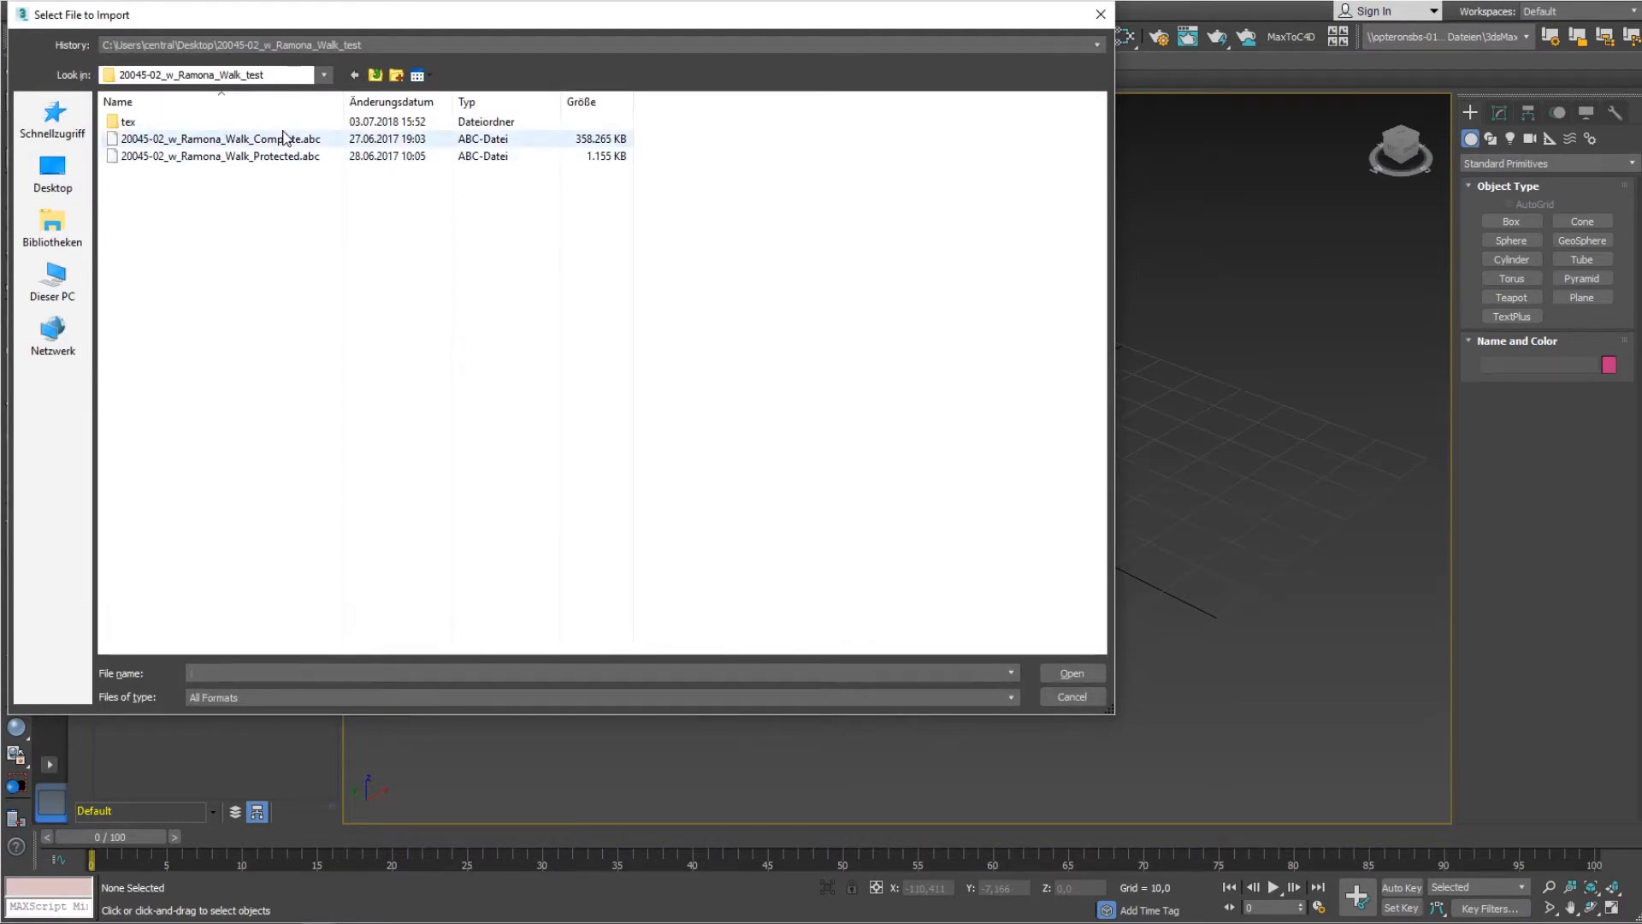
left_click(219, 138)
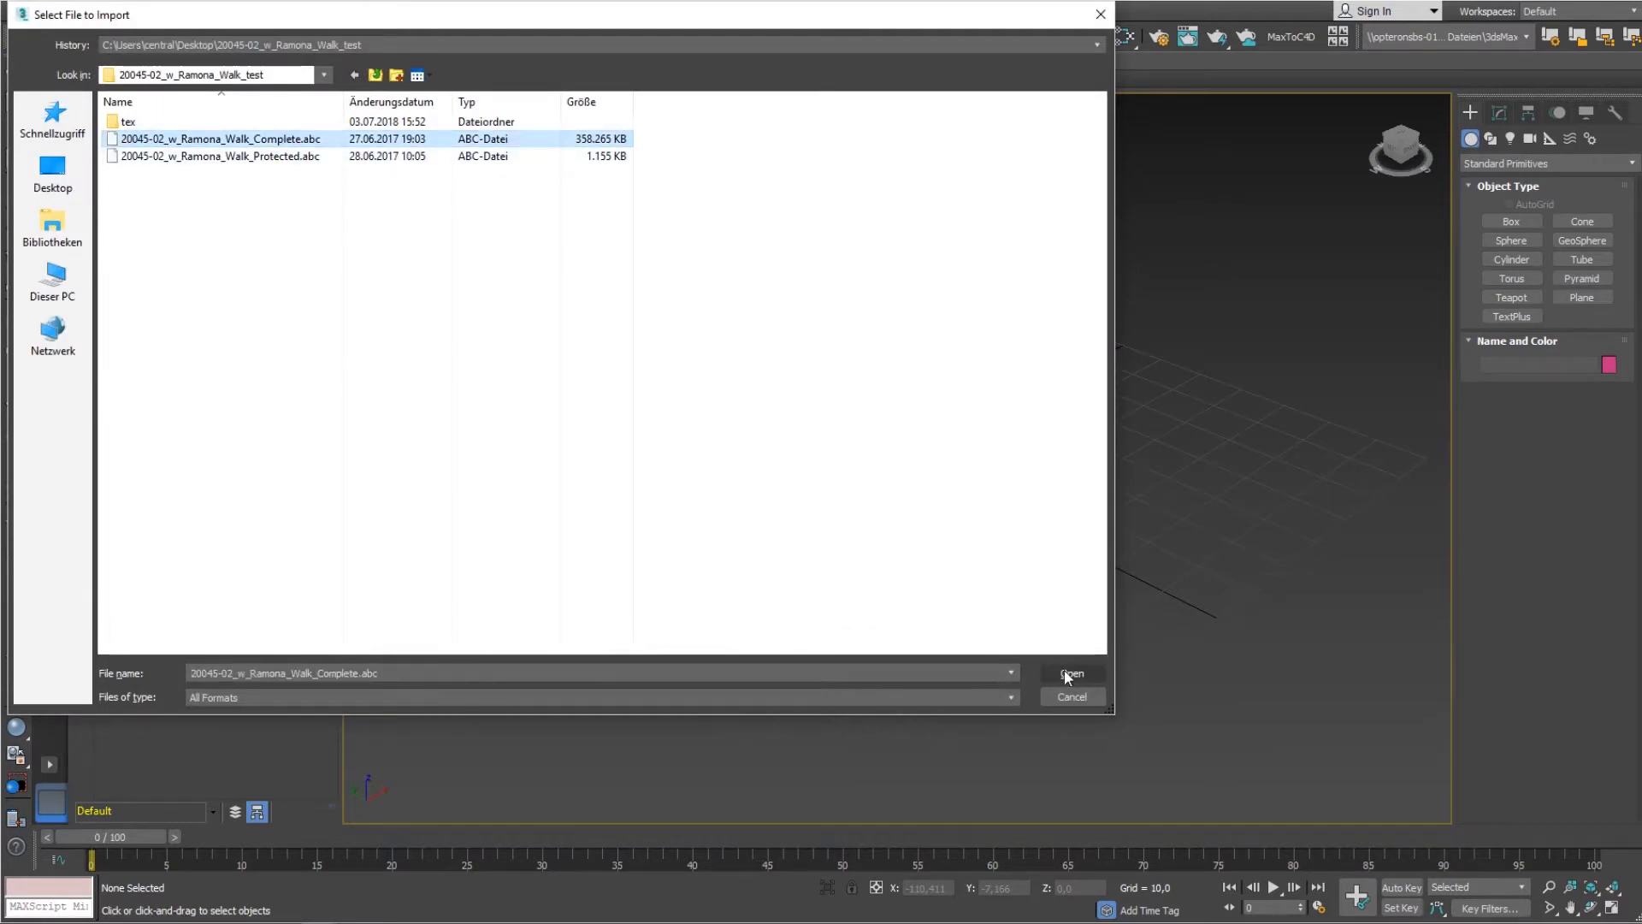
left_click(1070, 672)
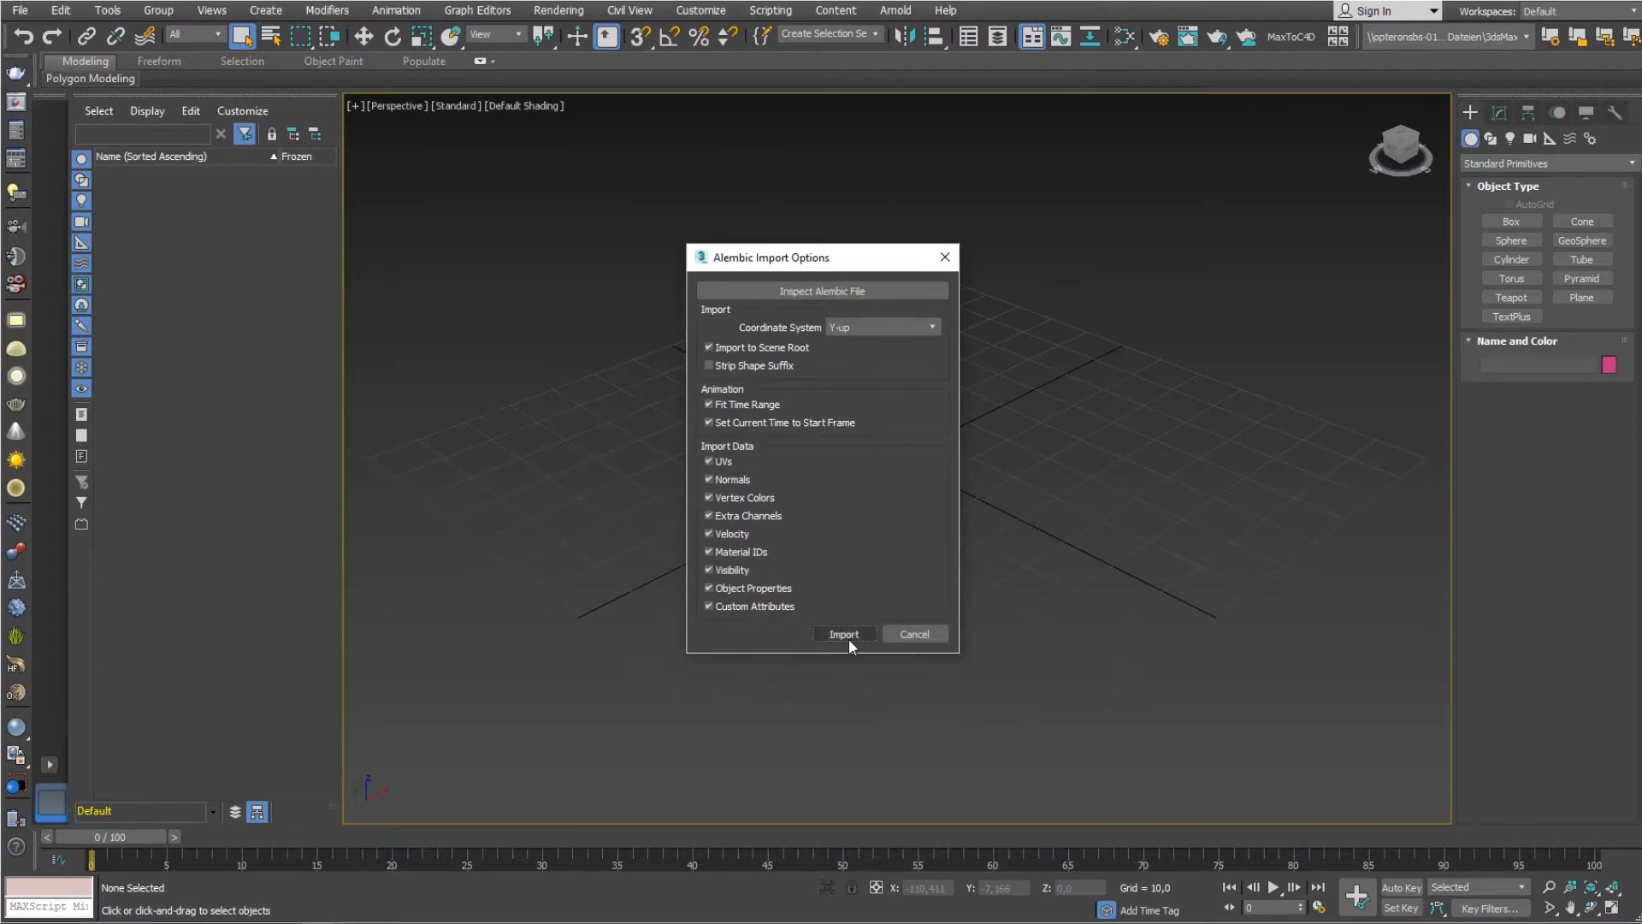
left_click(844, 634)
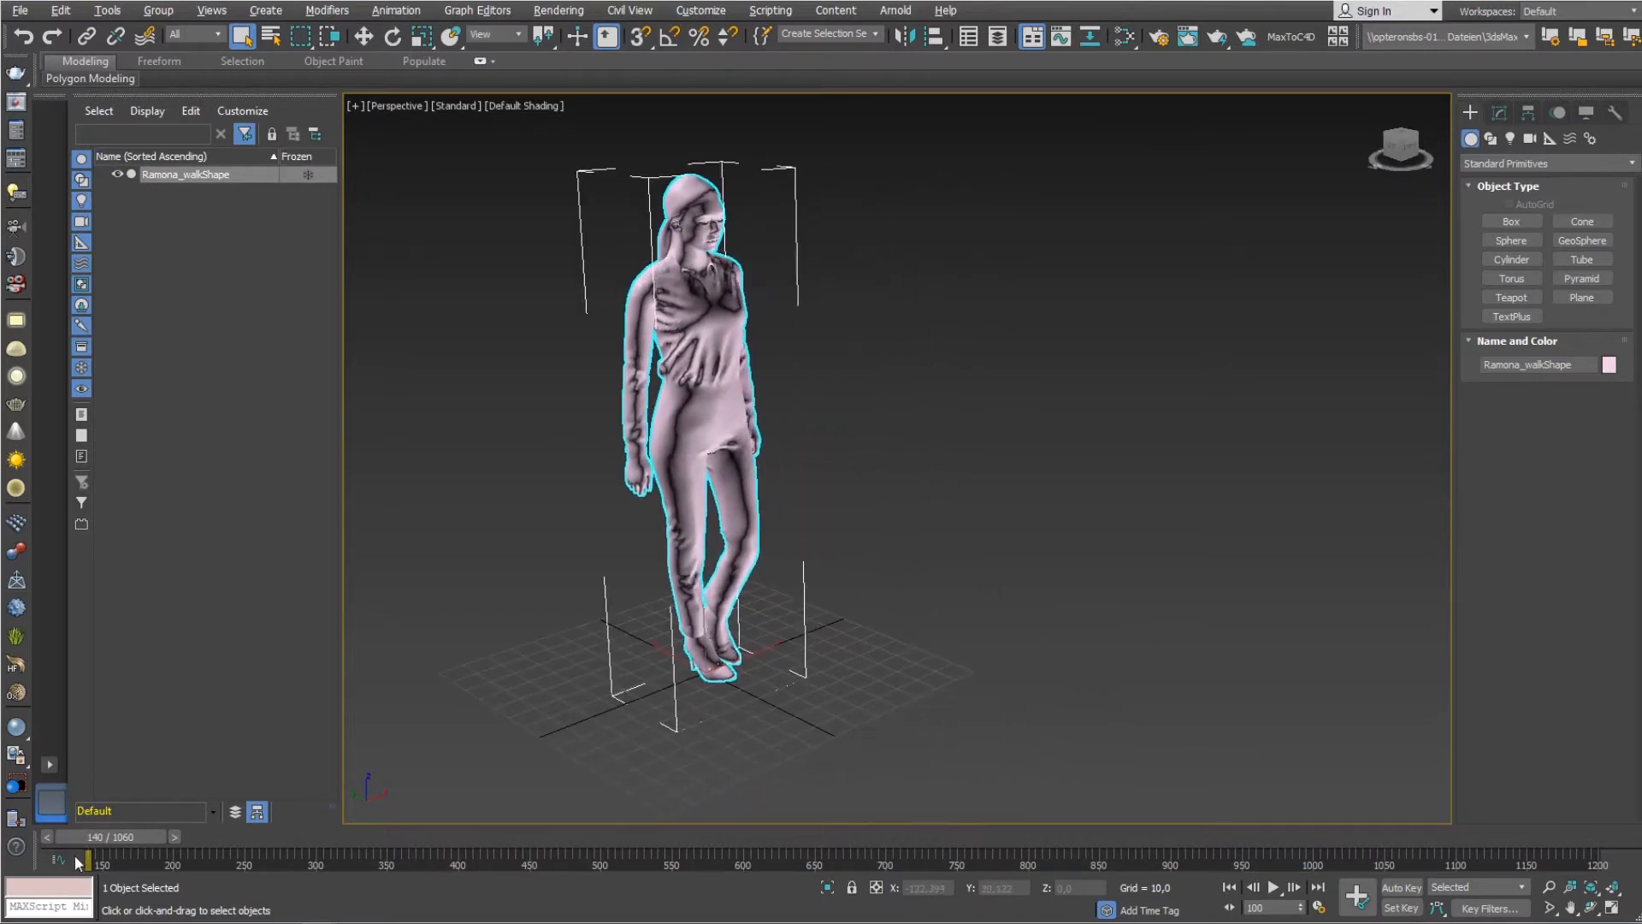
- Scrub through the walk animation, return to the first frame, and show Ramona_walkShape's Alembic parameters
left_click_drag(76, 859, 228, 859)
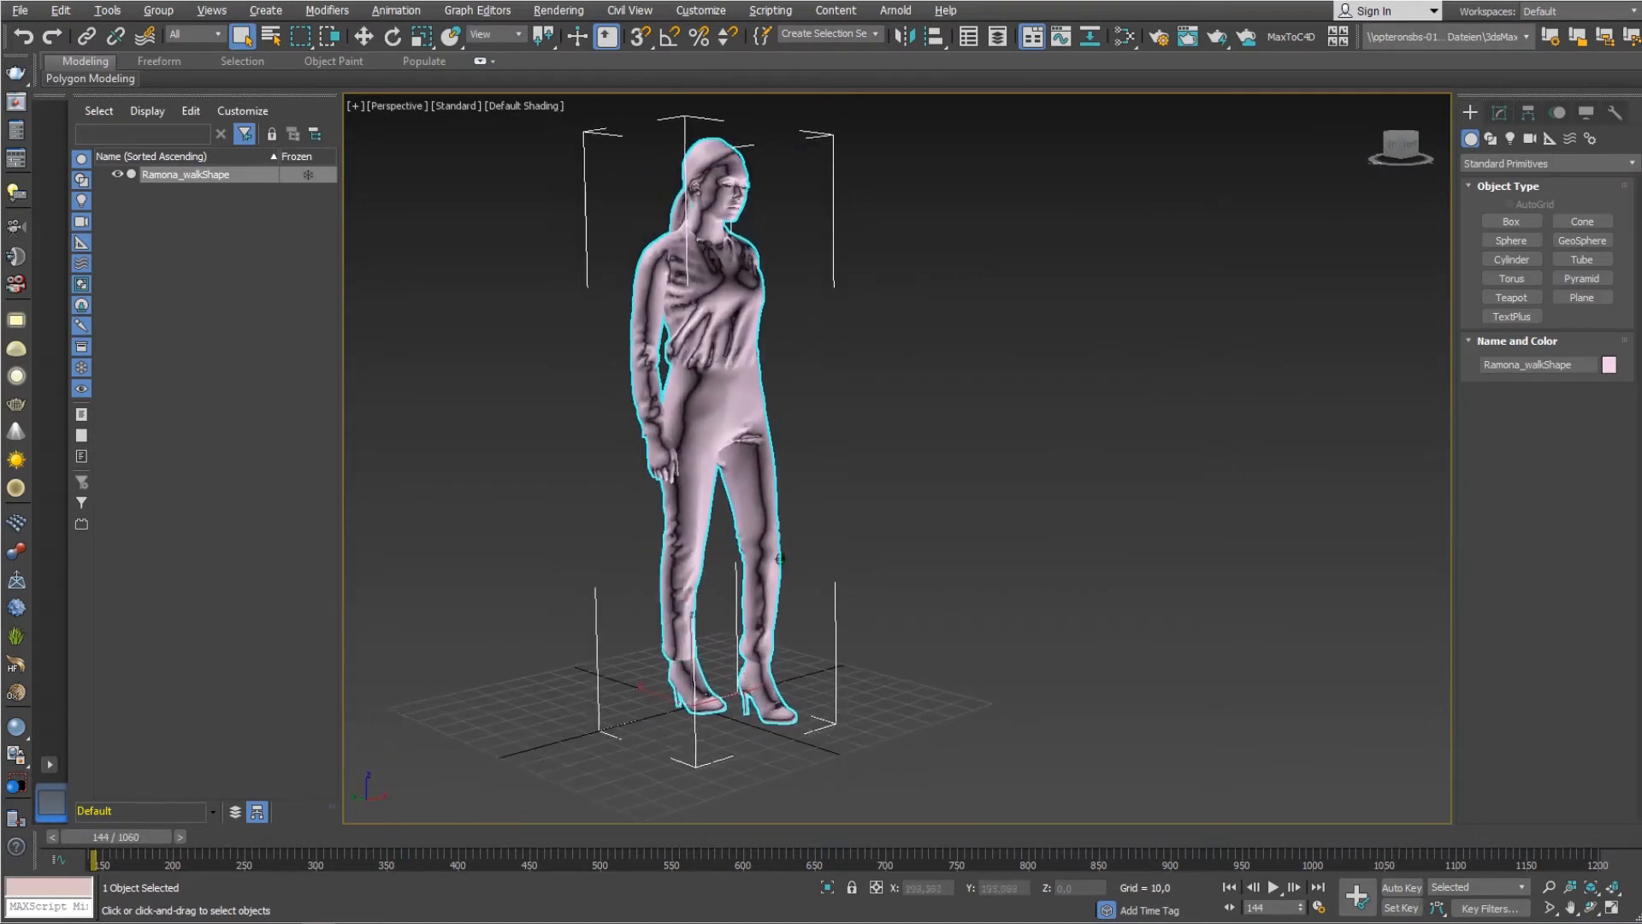
left_click_drag(105, 850, 157, 851)
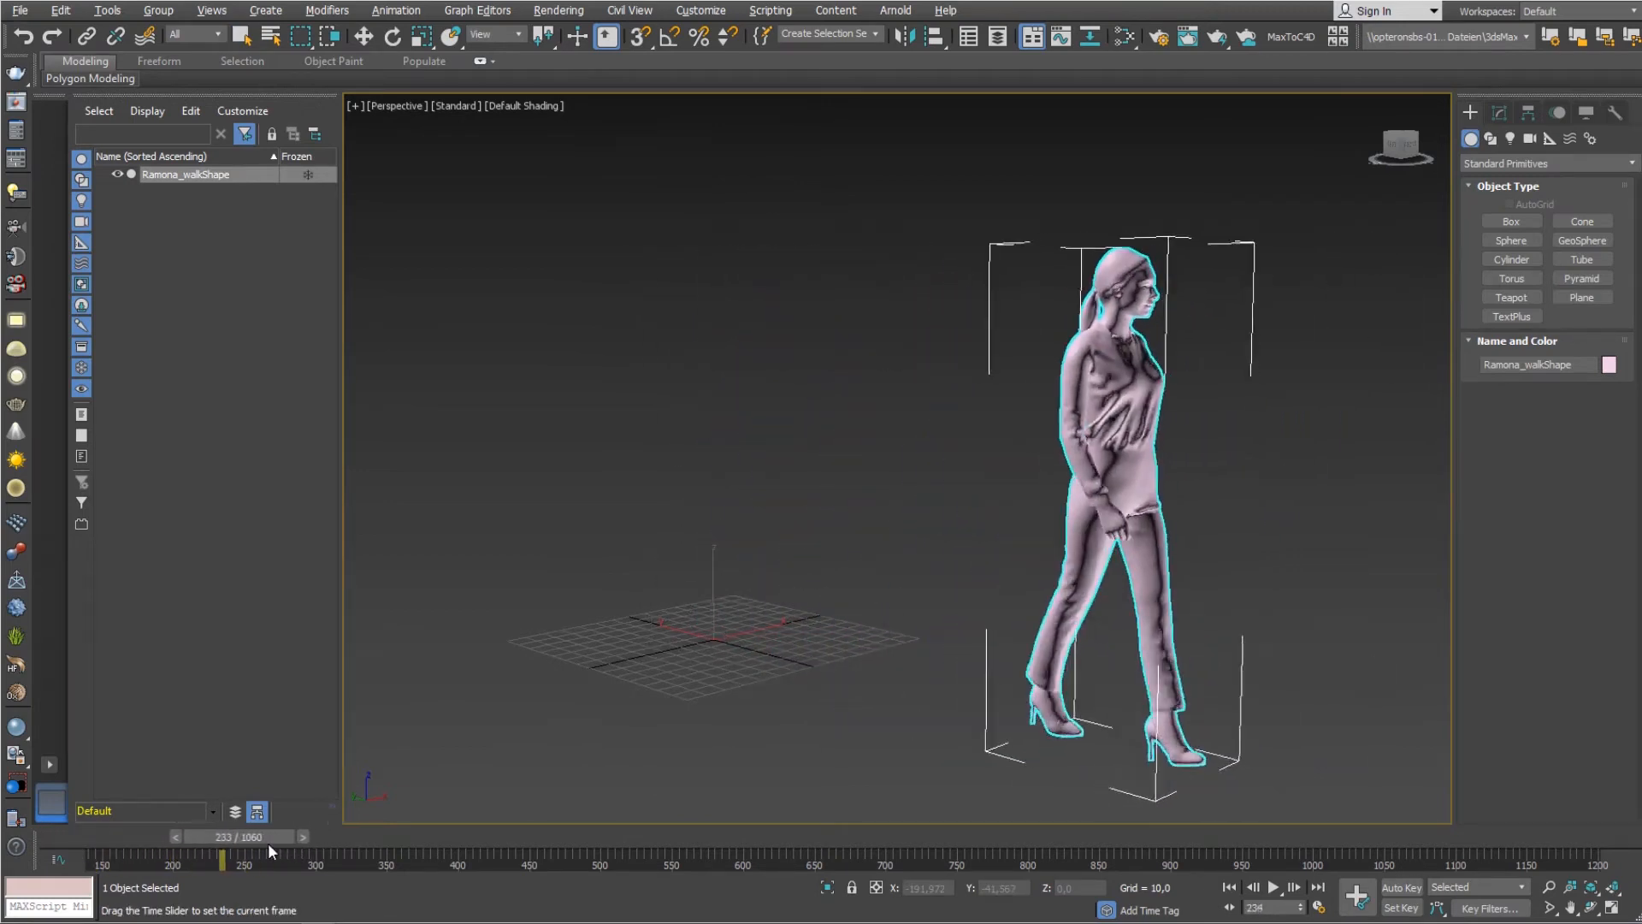
left_click_drag(223, 857, 112, 857)
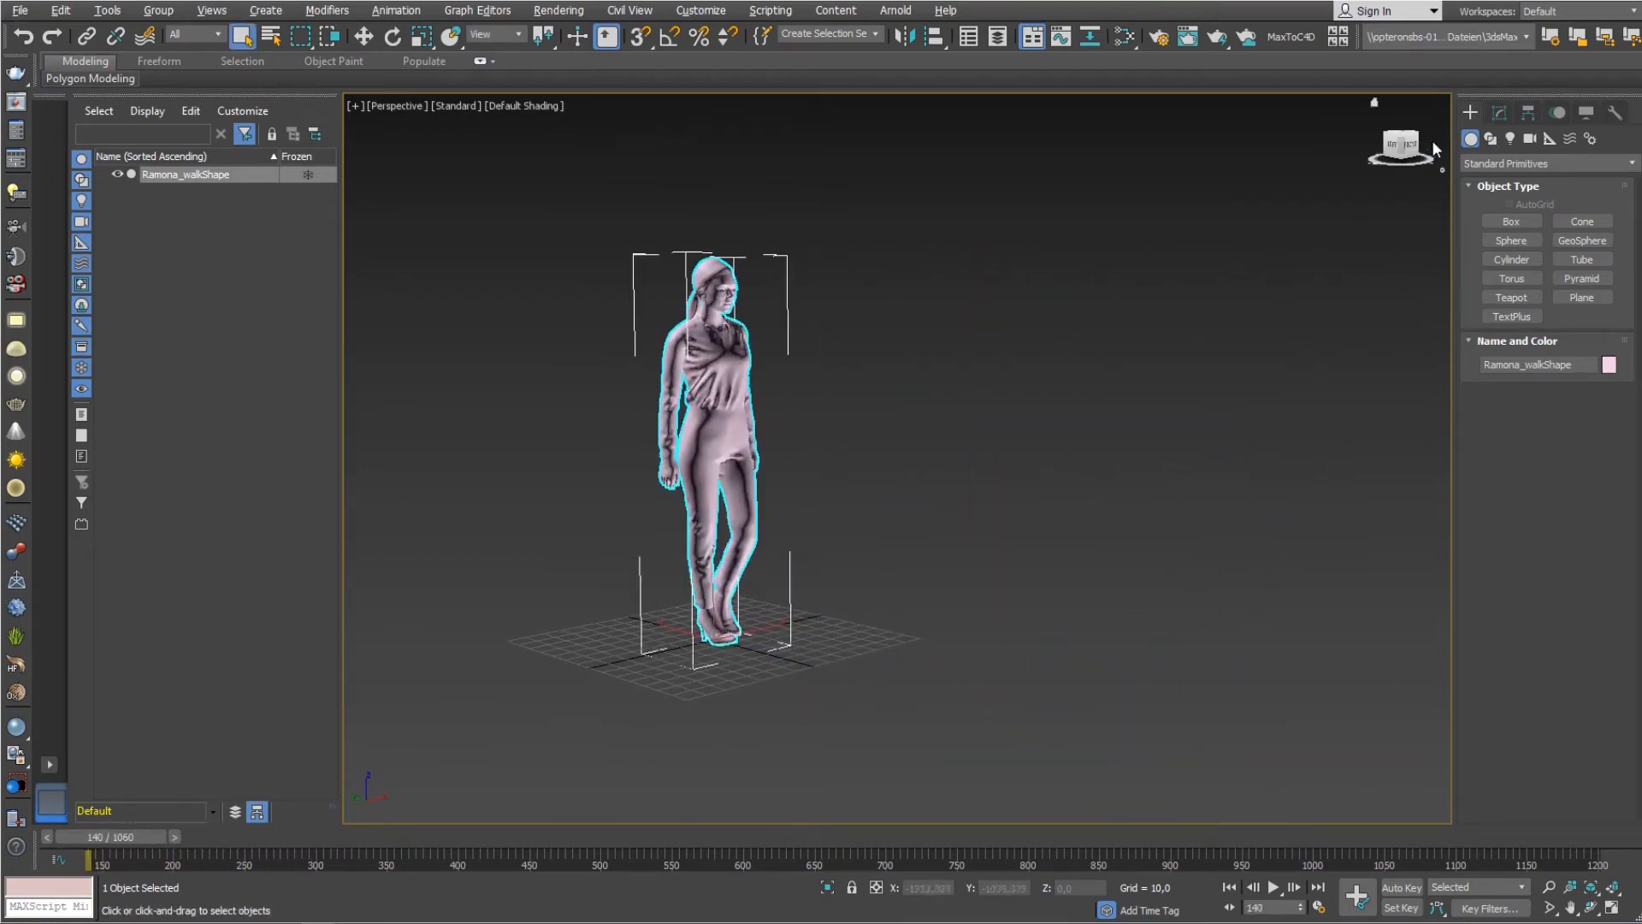
left_click(1498, 113)
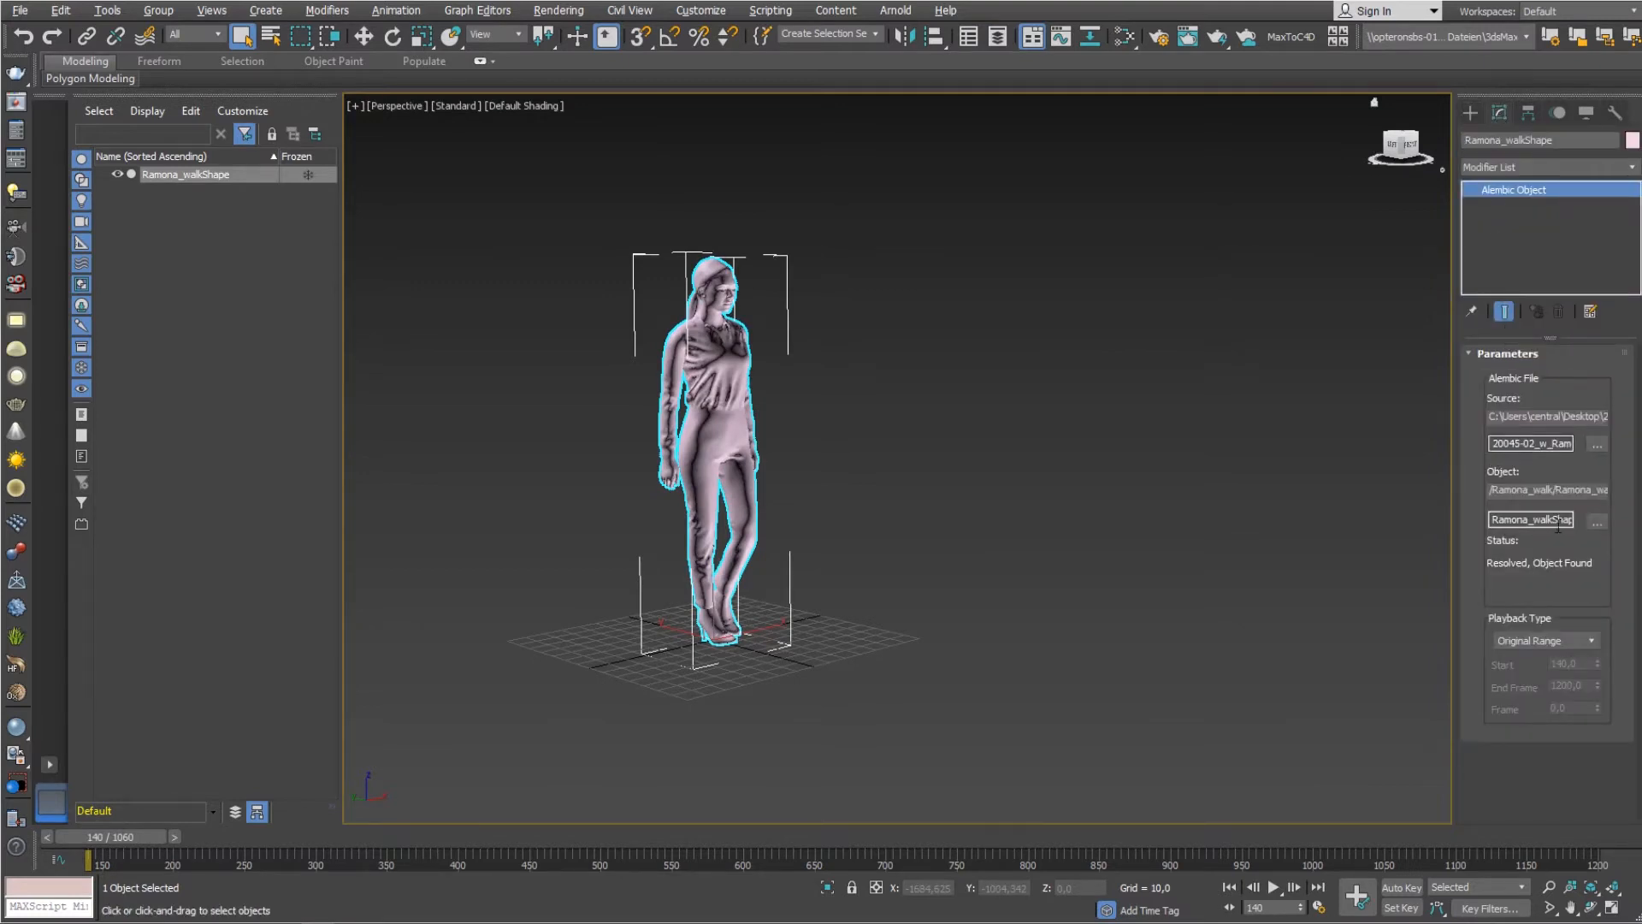
- Switch the Alembic Playback Type to Custom Start with Start 0
left_click(1590, 640)
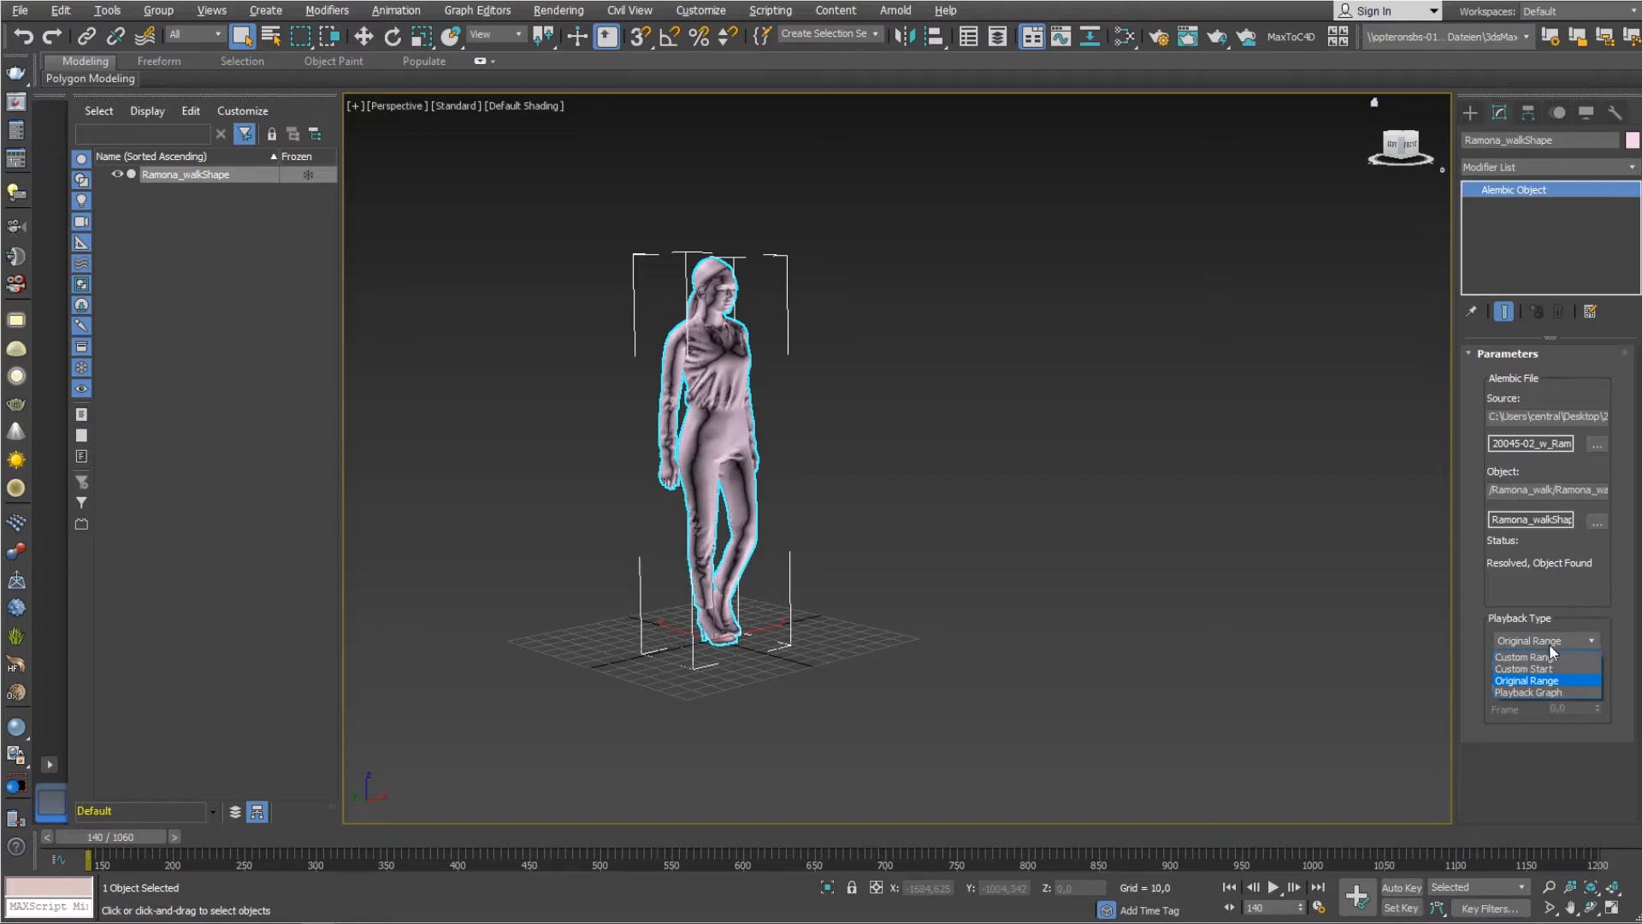
left_click(1524, 656)
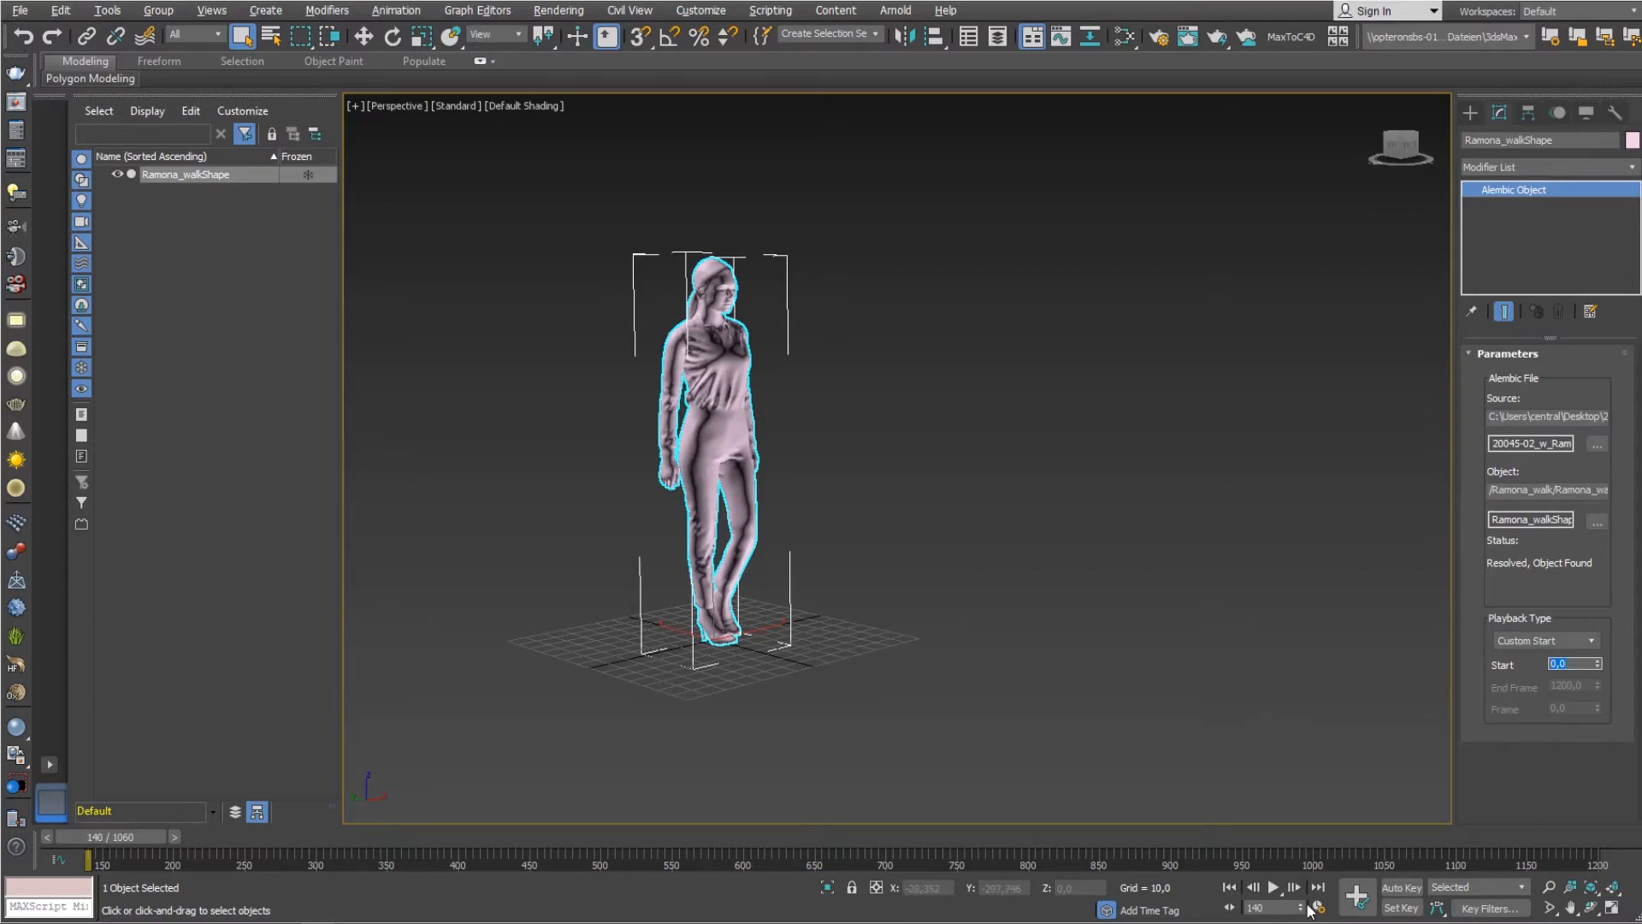
- Set the scene Start Time to 0 in Time Configuration and move the time slider to frame 0
left_click(1319, 898)
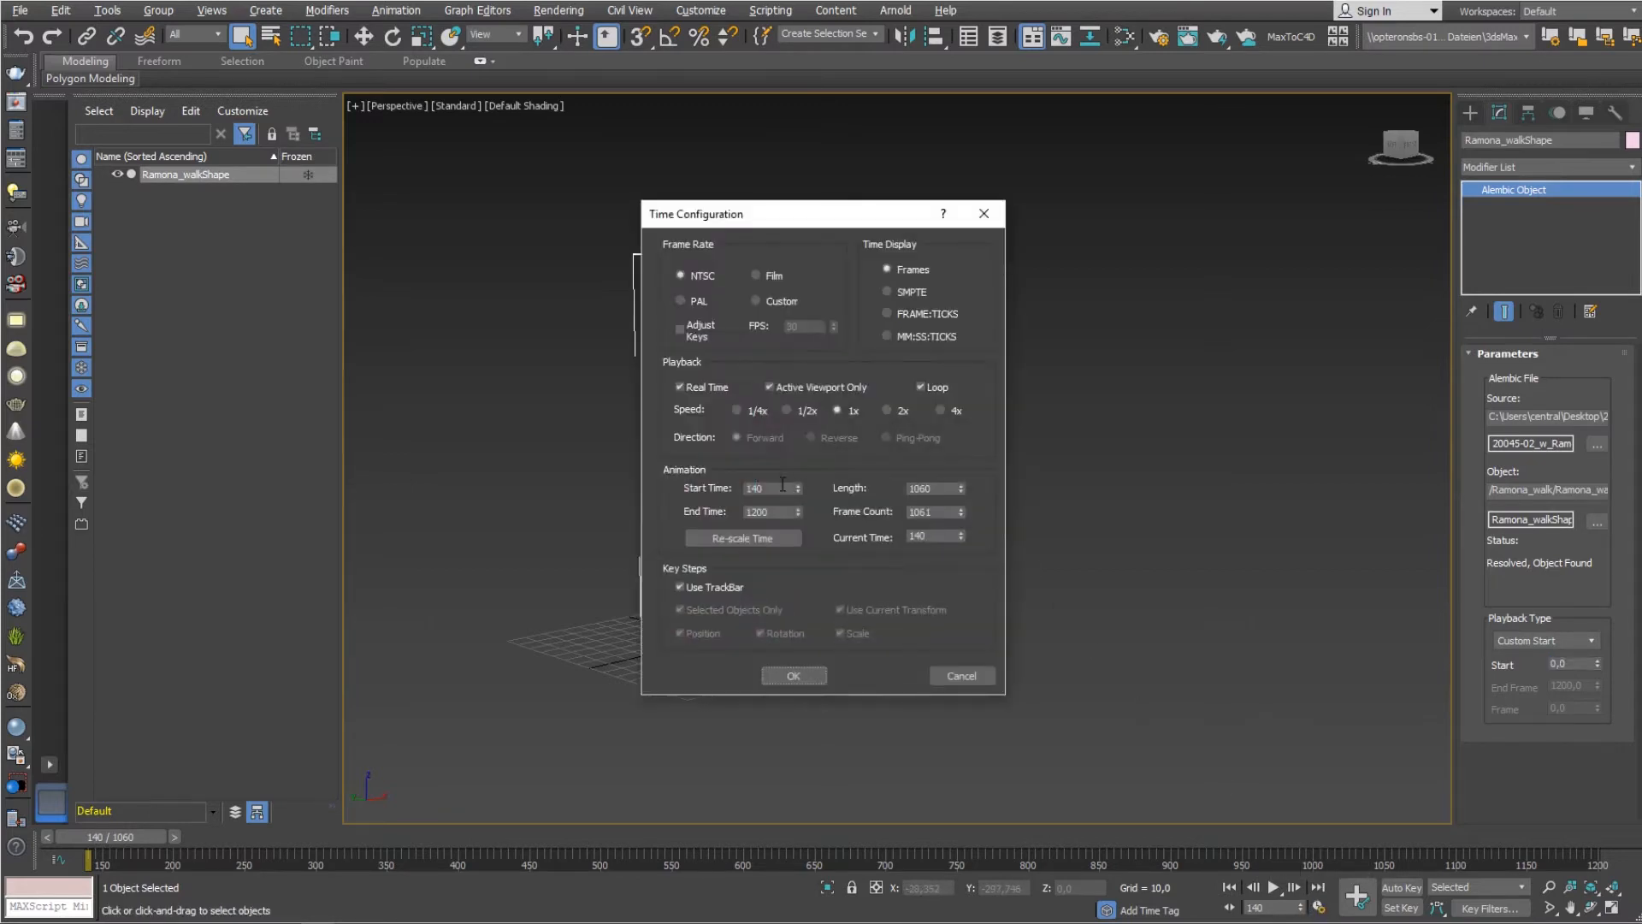
type("0")
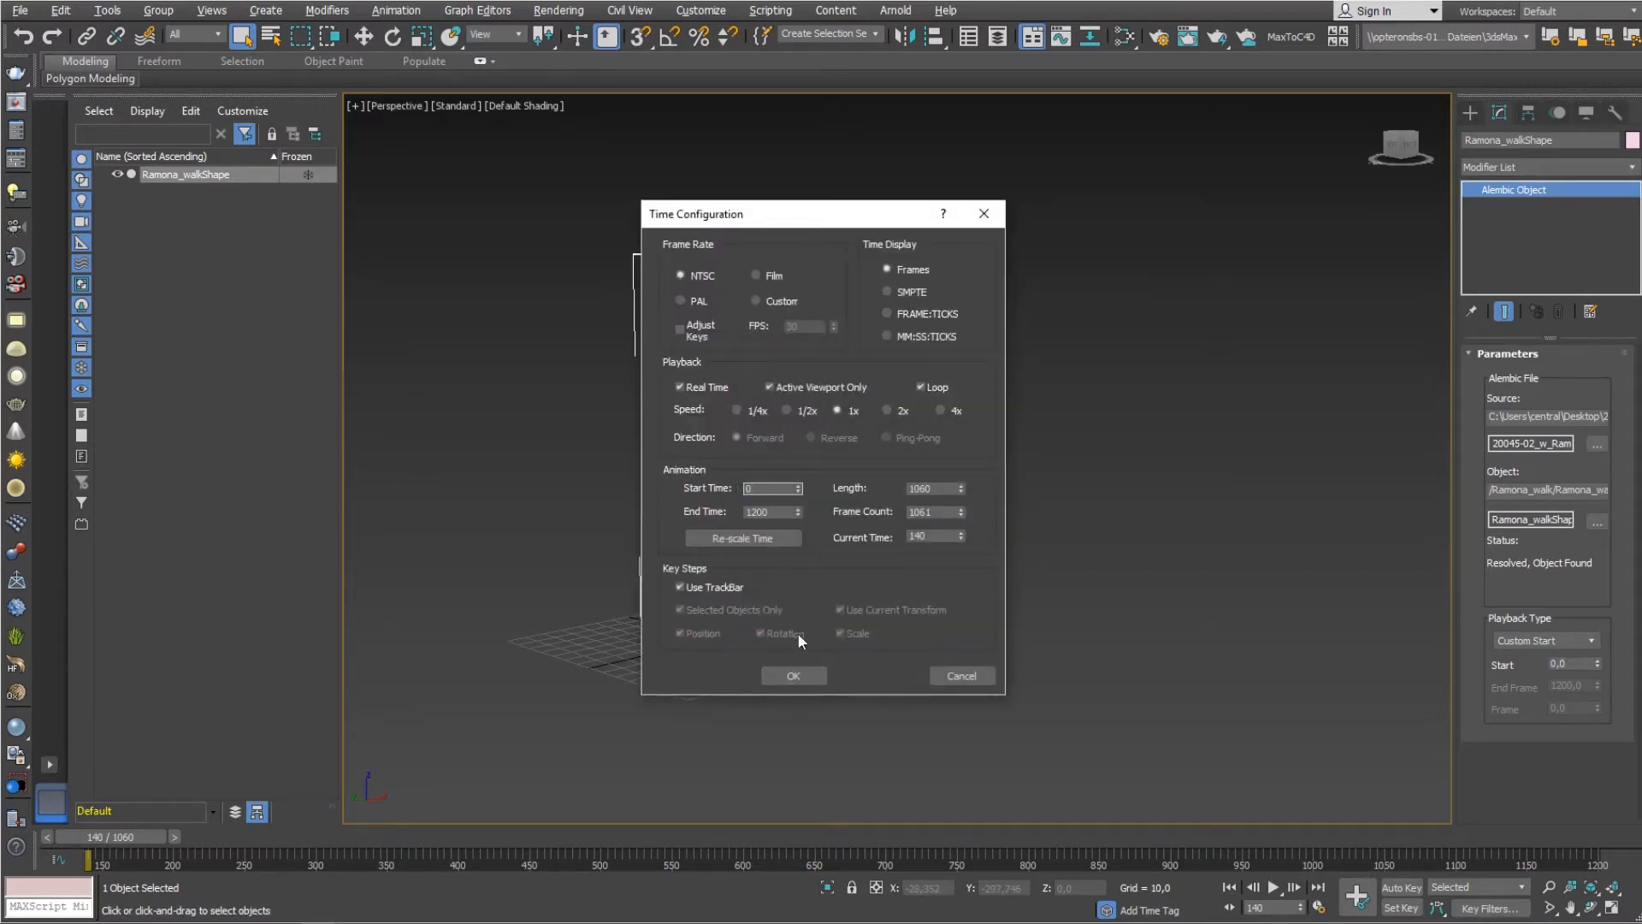
left_click(793, 676)
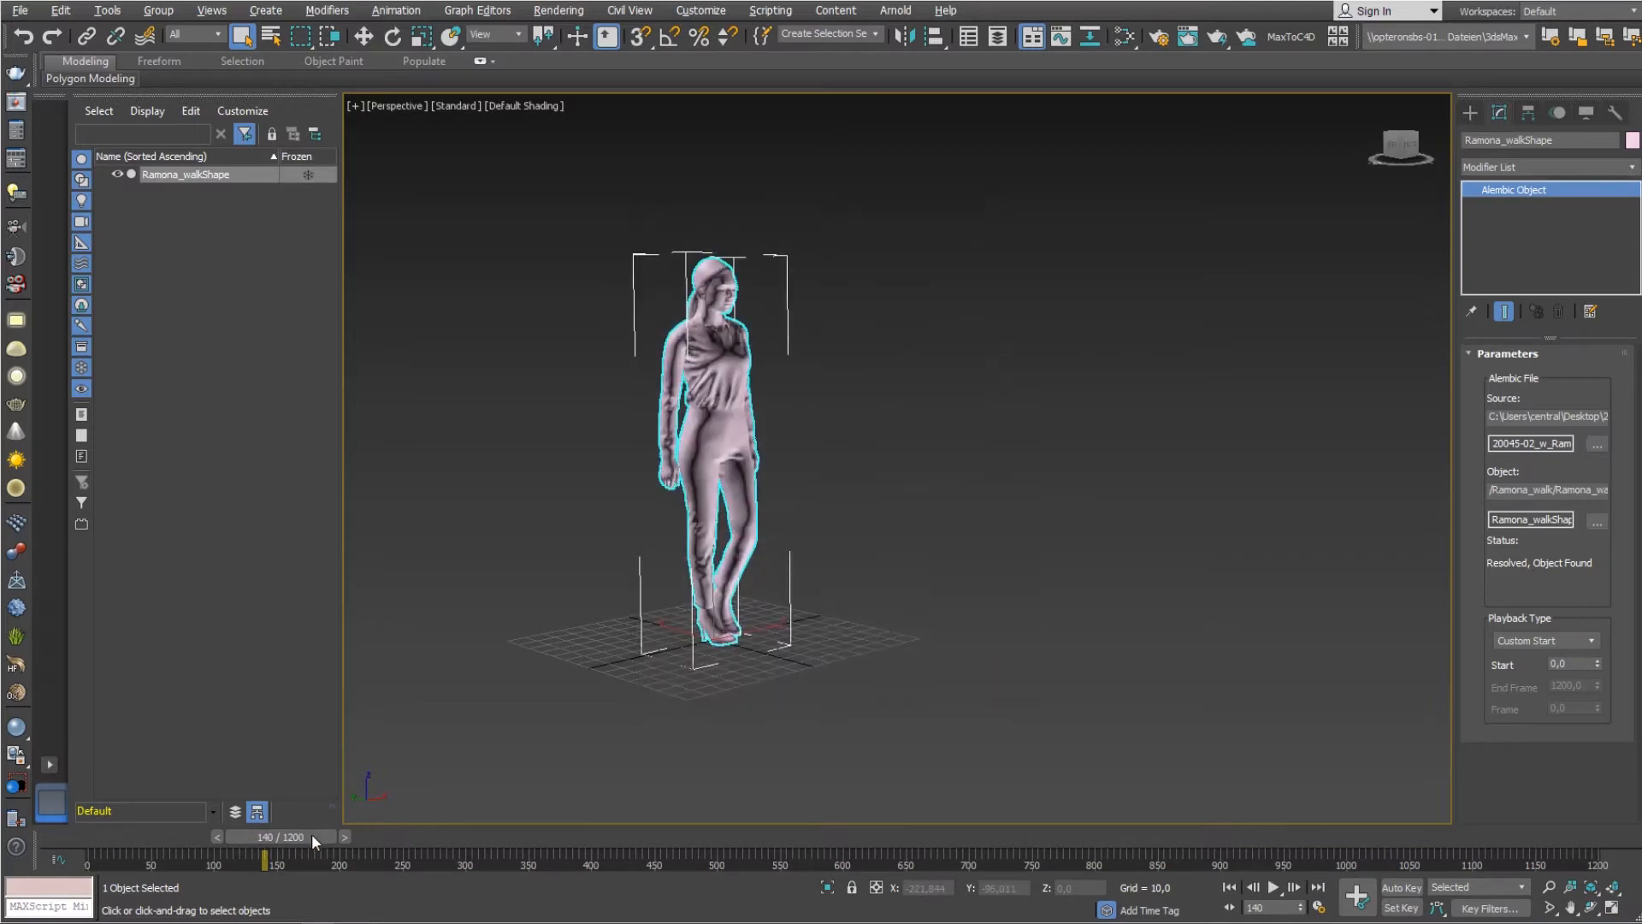
left_click_drag(264, 858, 84, 858)
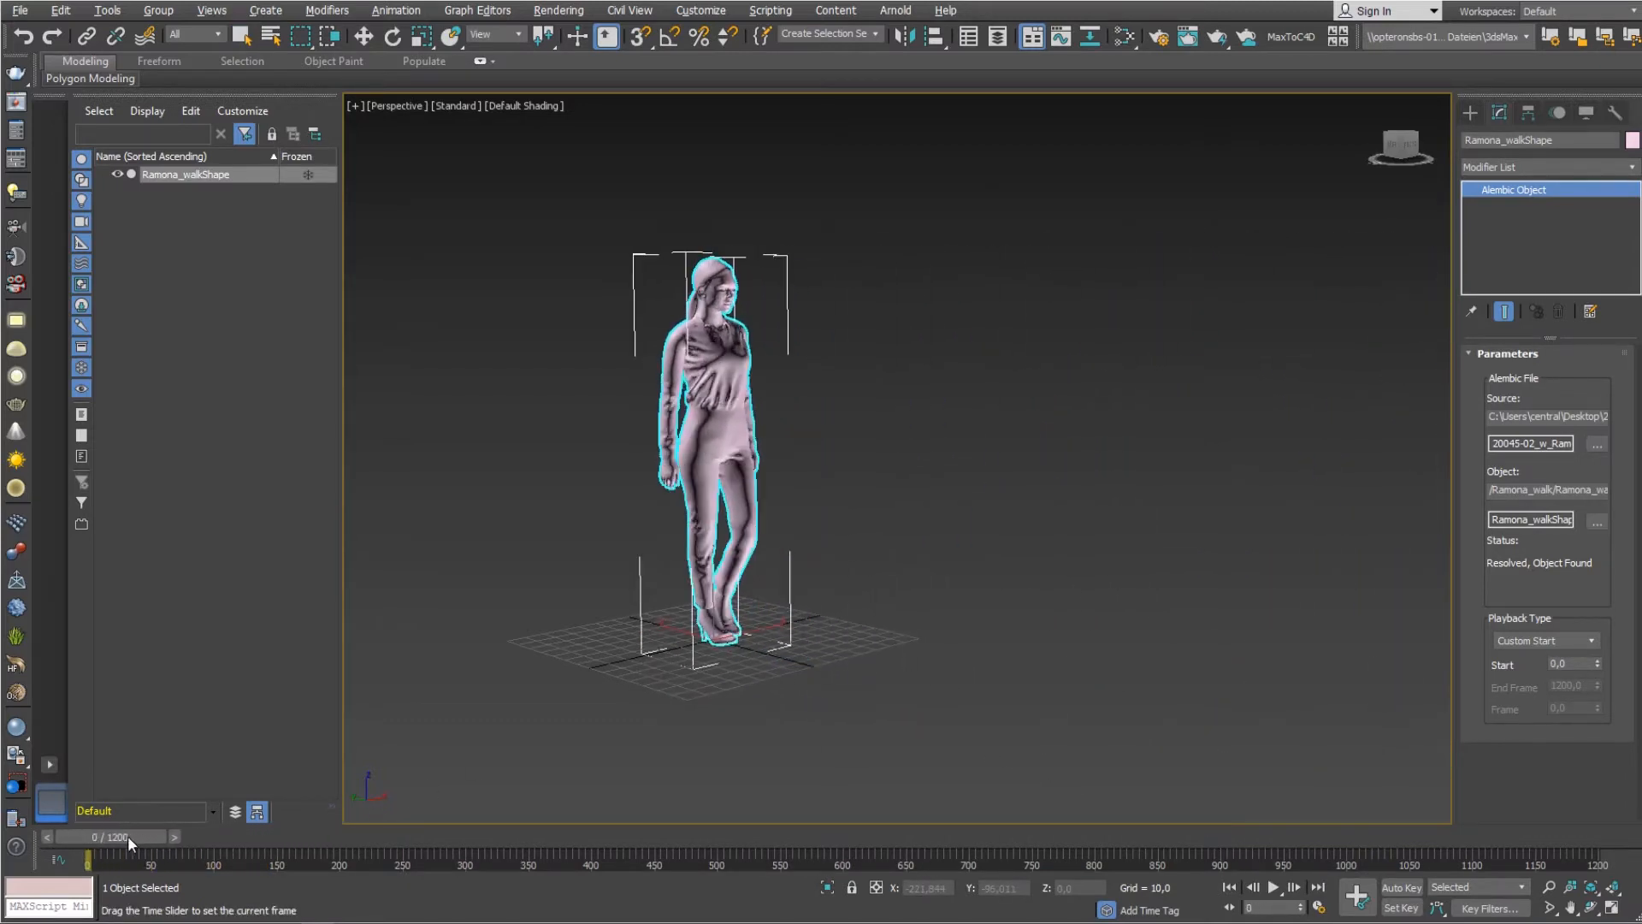
left_click_drag(127, 861, 302, 862)
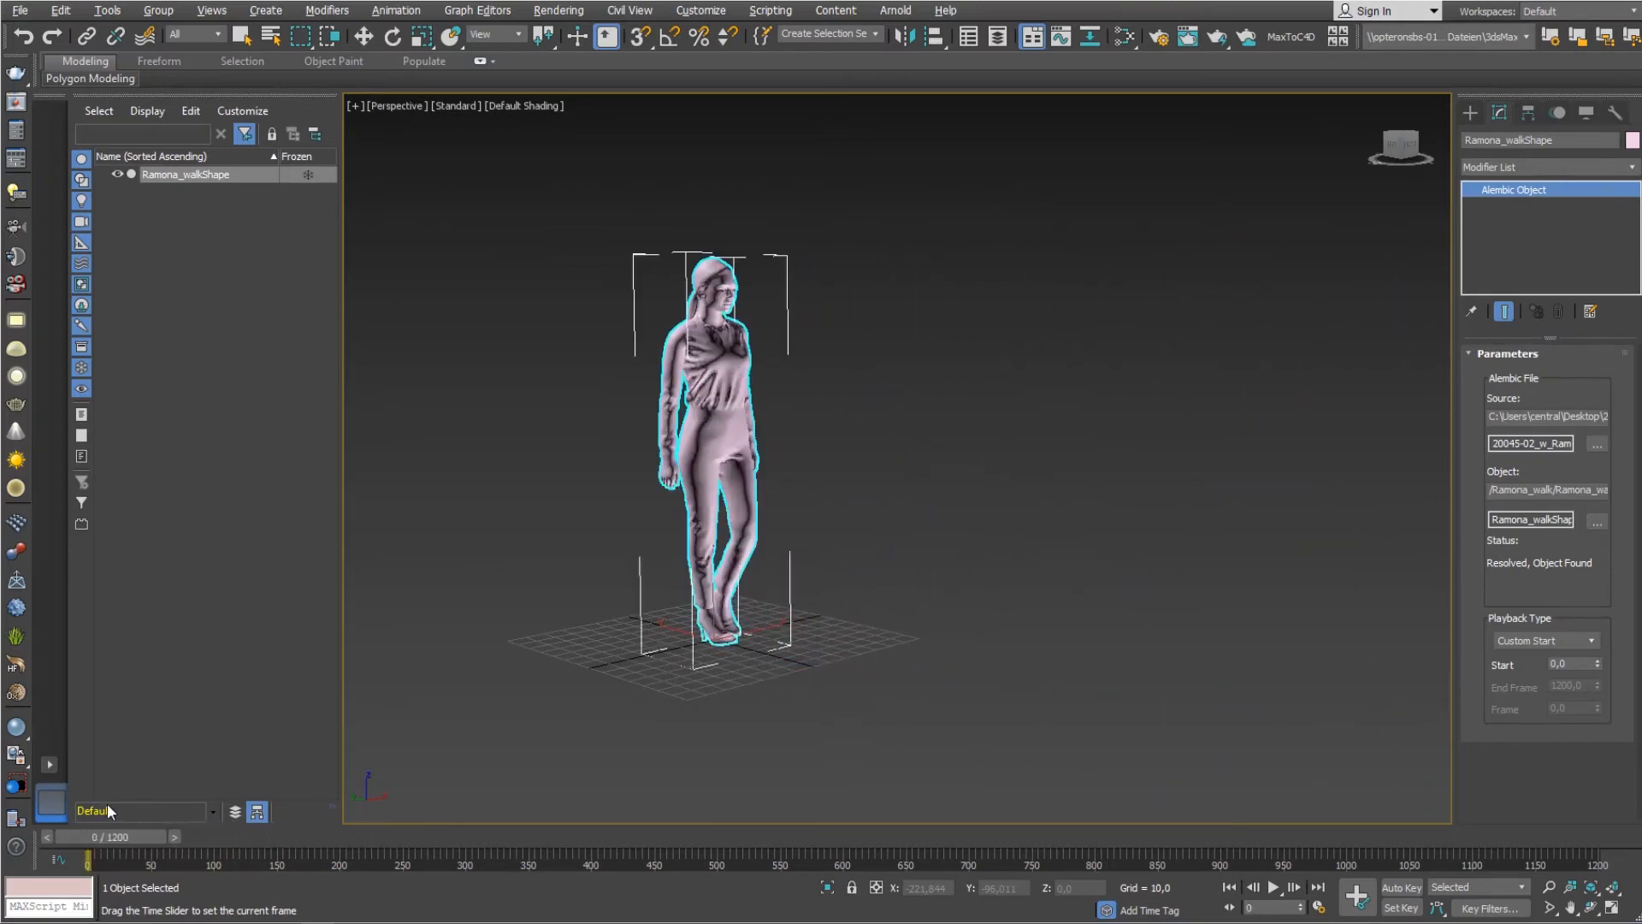
left_click(558, 10)
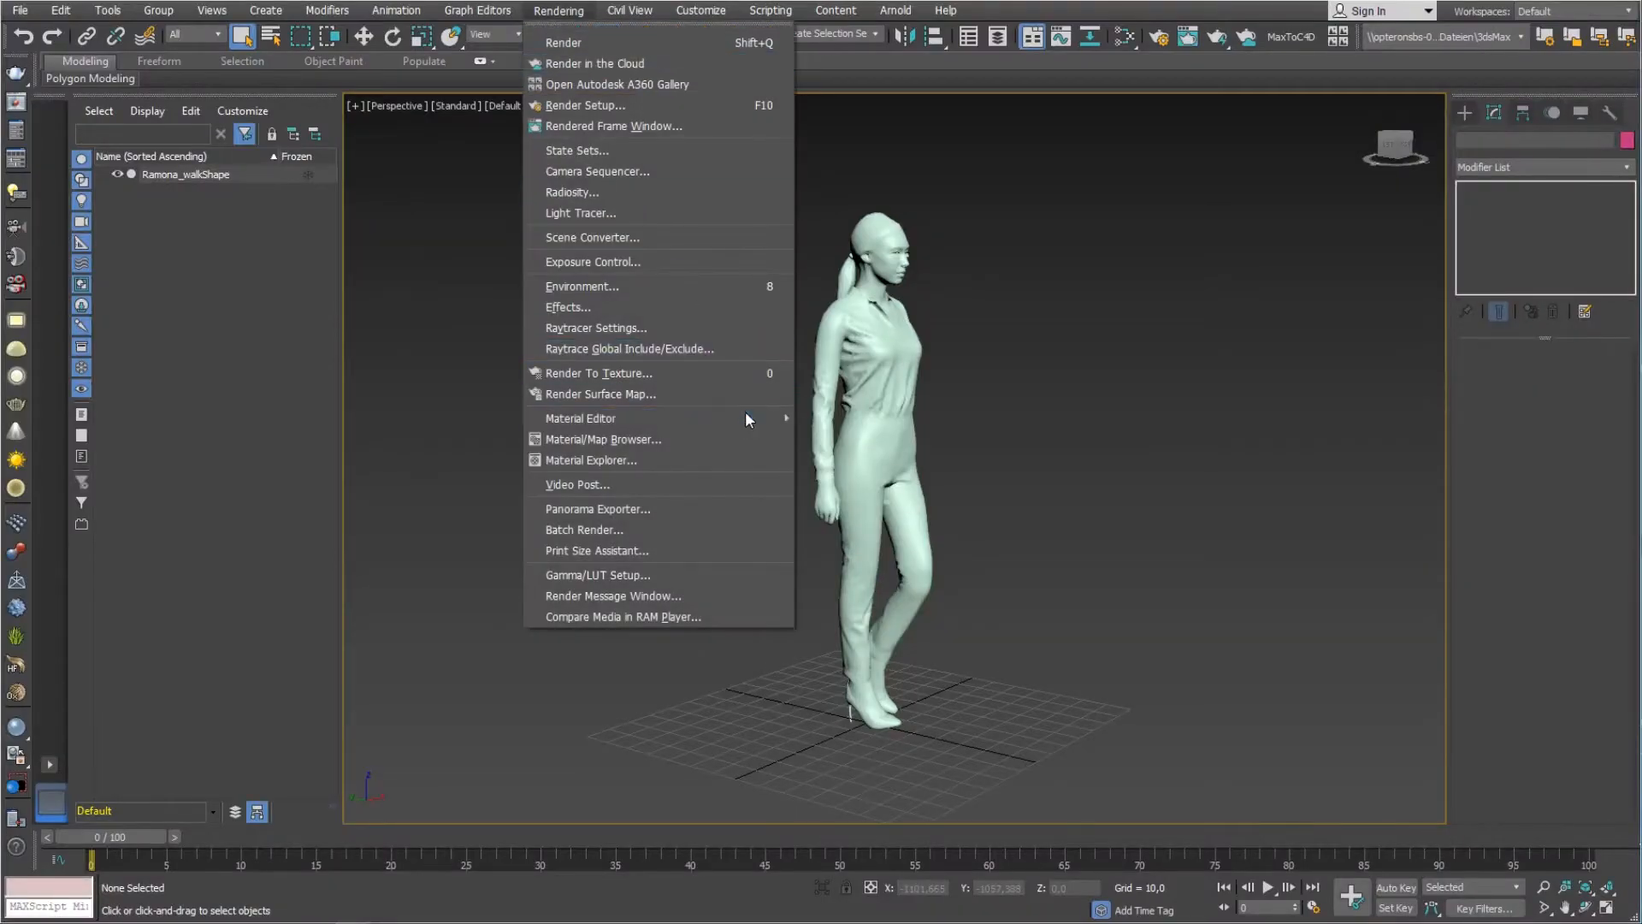
- Create a Multi/Sub-Object material node and move it to the centre of the Slate view
left_click(580, 418)
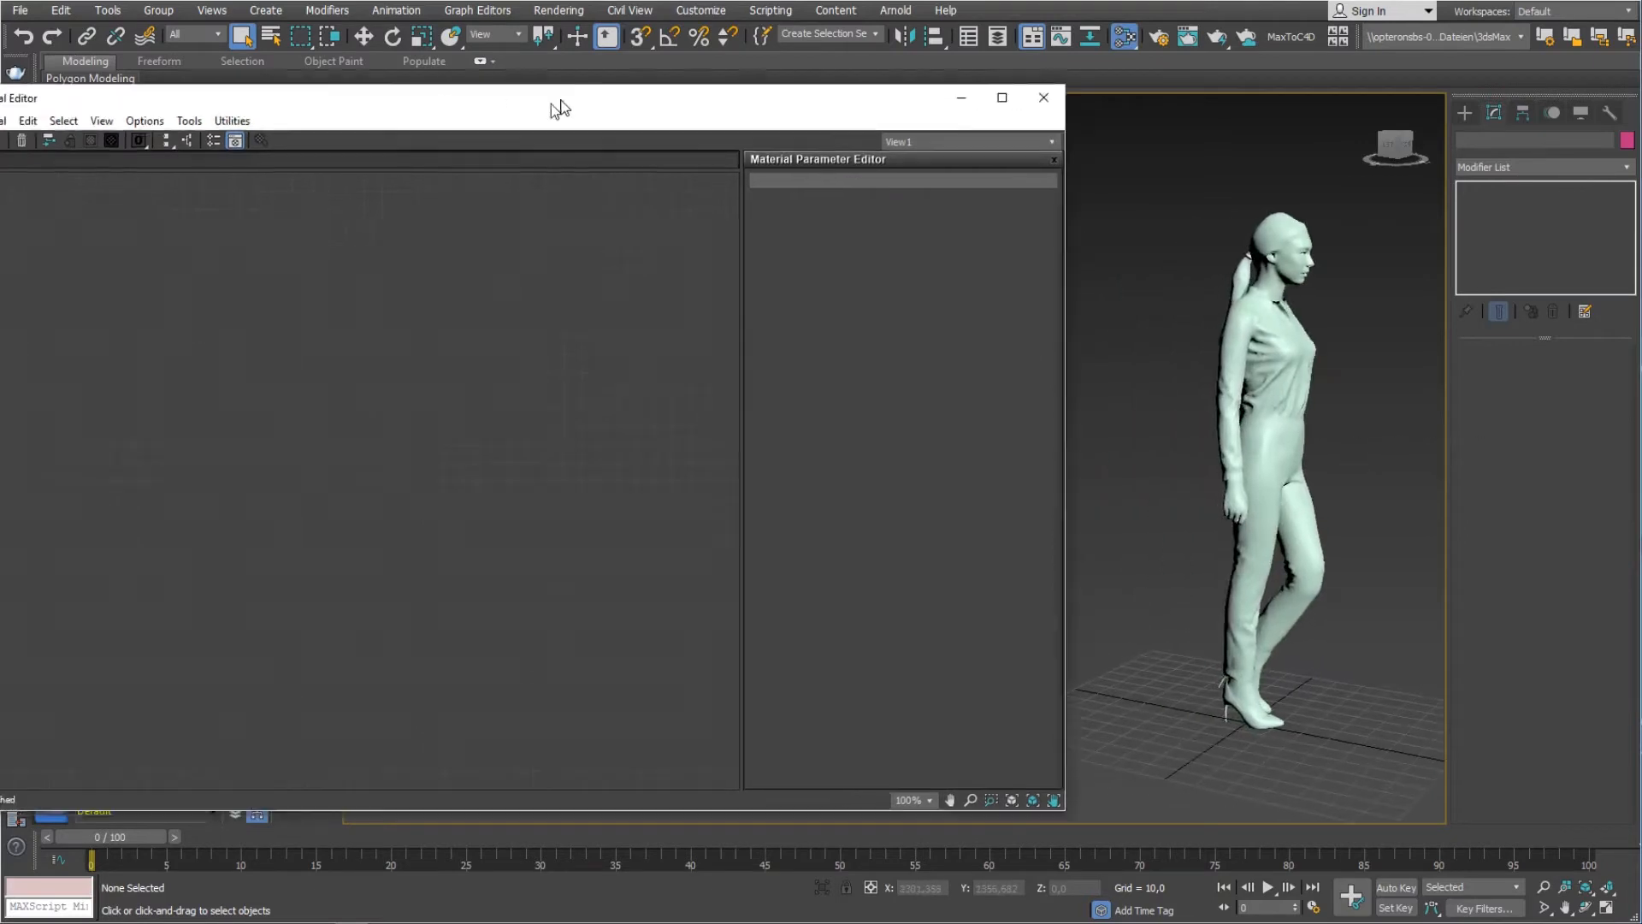
right_click(471, 419)
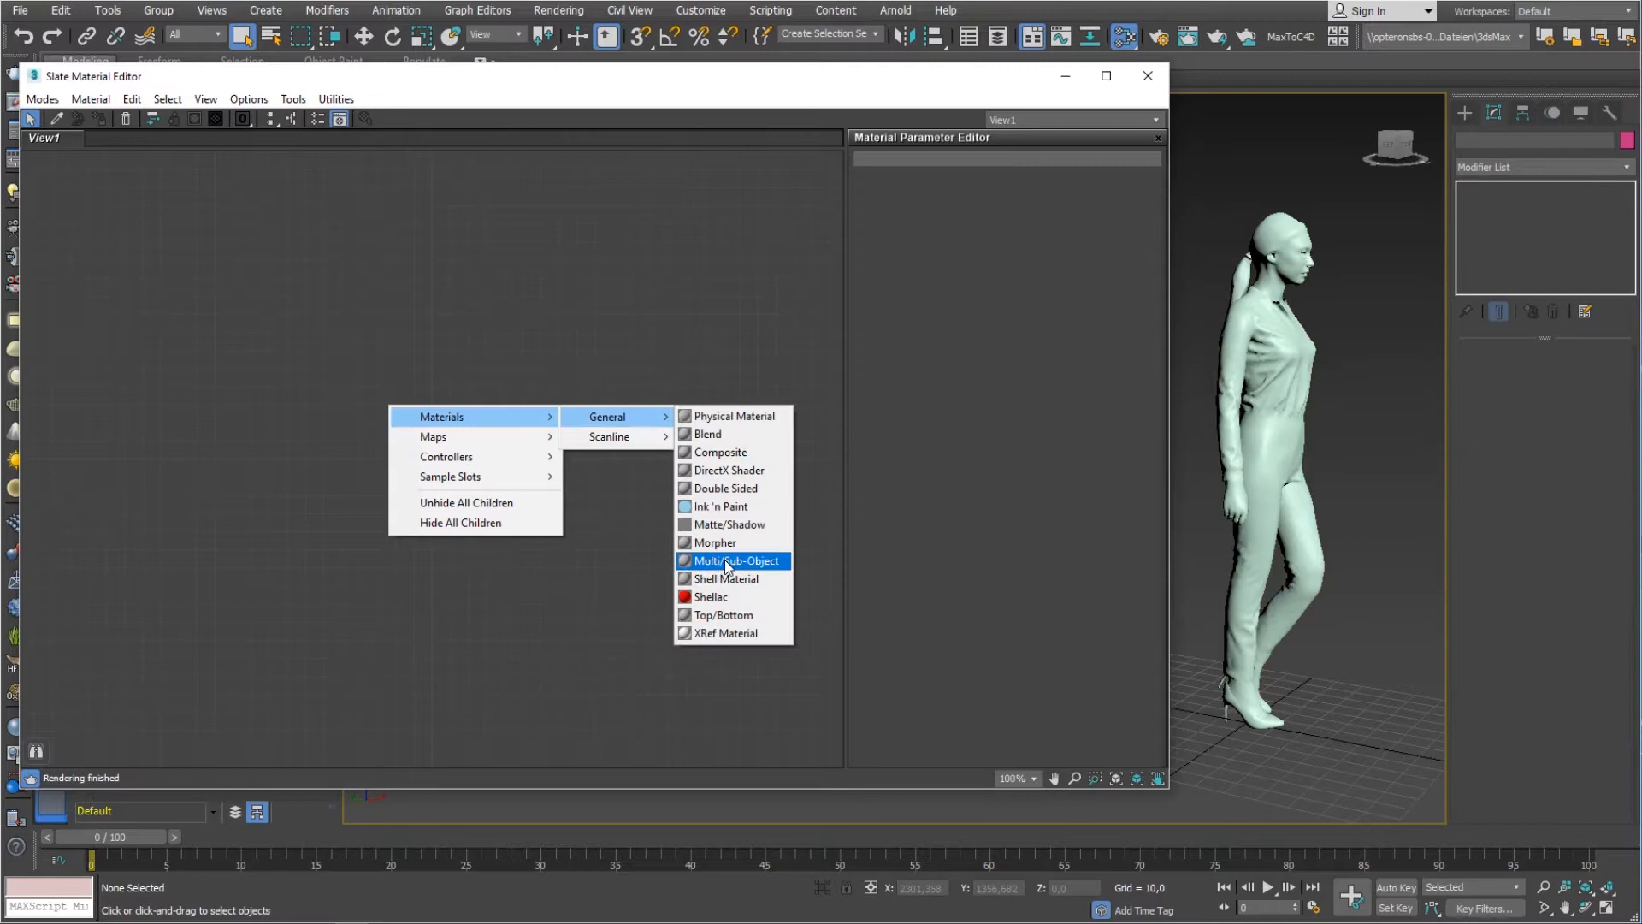
left_click(735, 560)
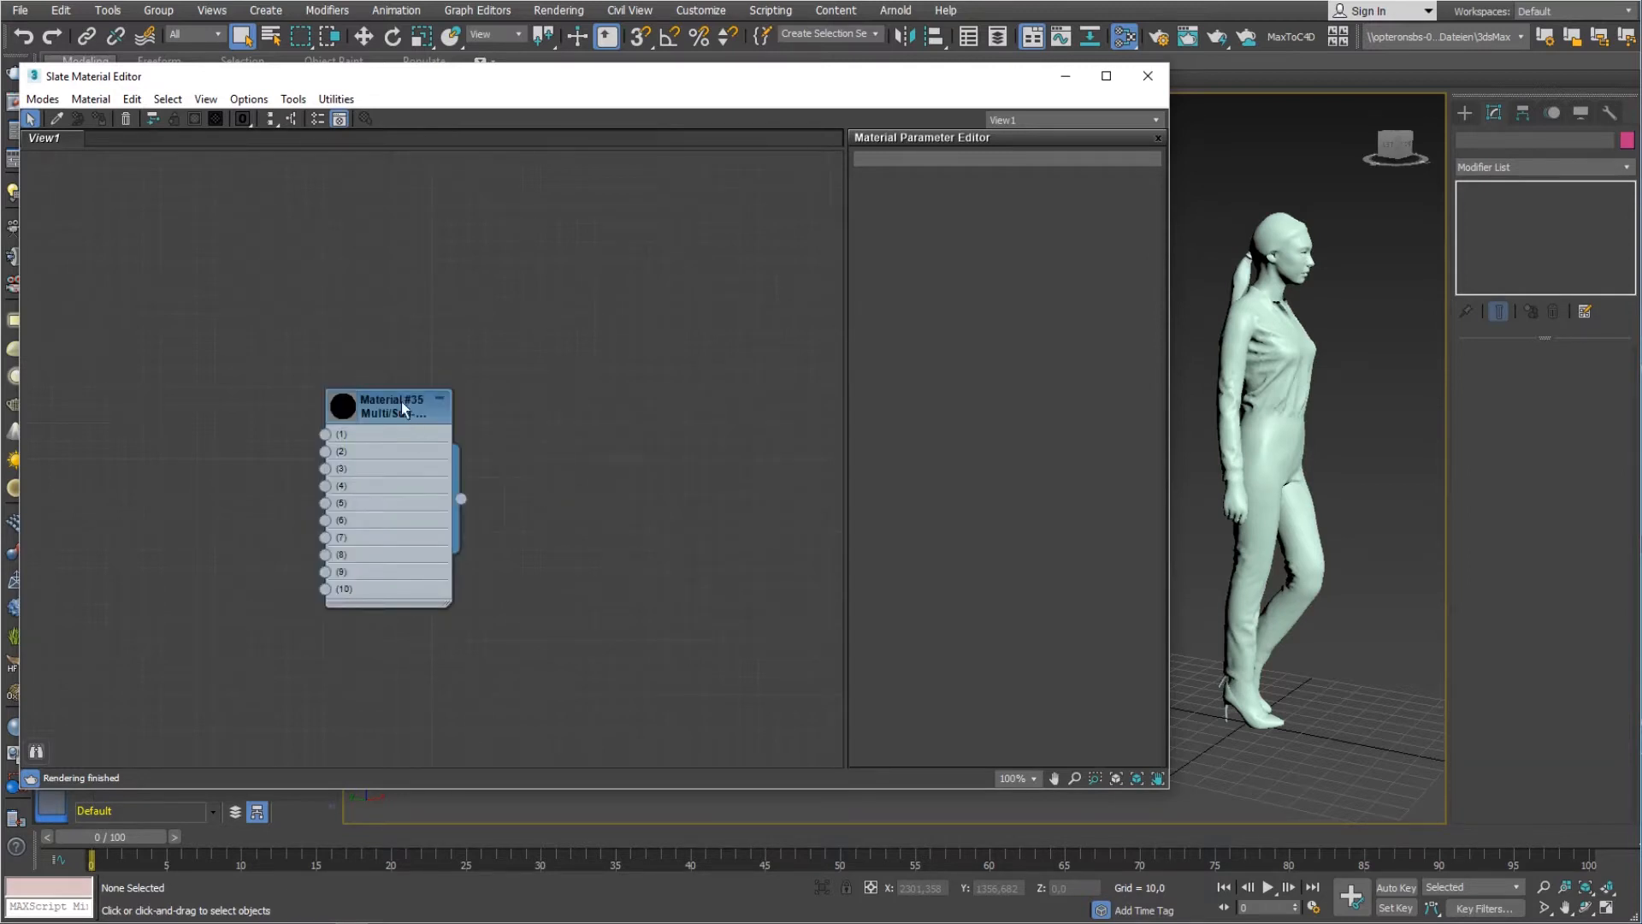
left_click_drag(403, 406, 718, 333)
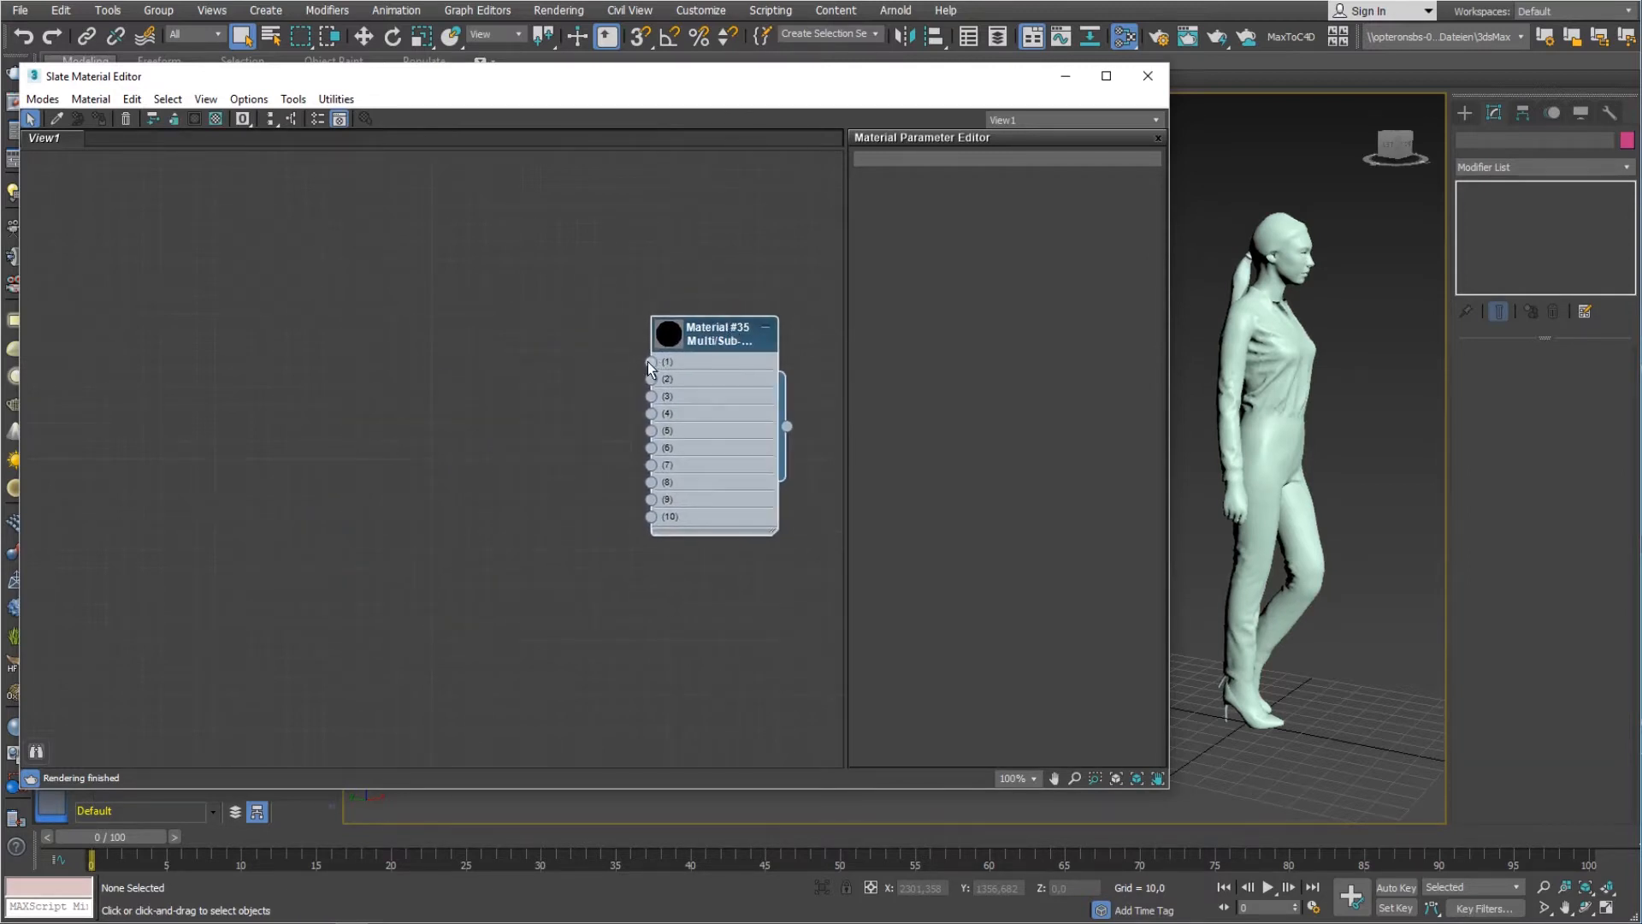
- Add Standard materials and Bitmap maps, loading the eyelash image, wired into slots 1–3 and Opacity
right_click(649, 372)
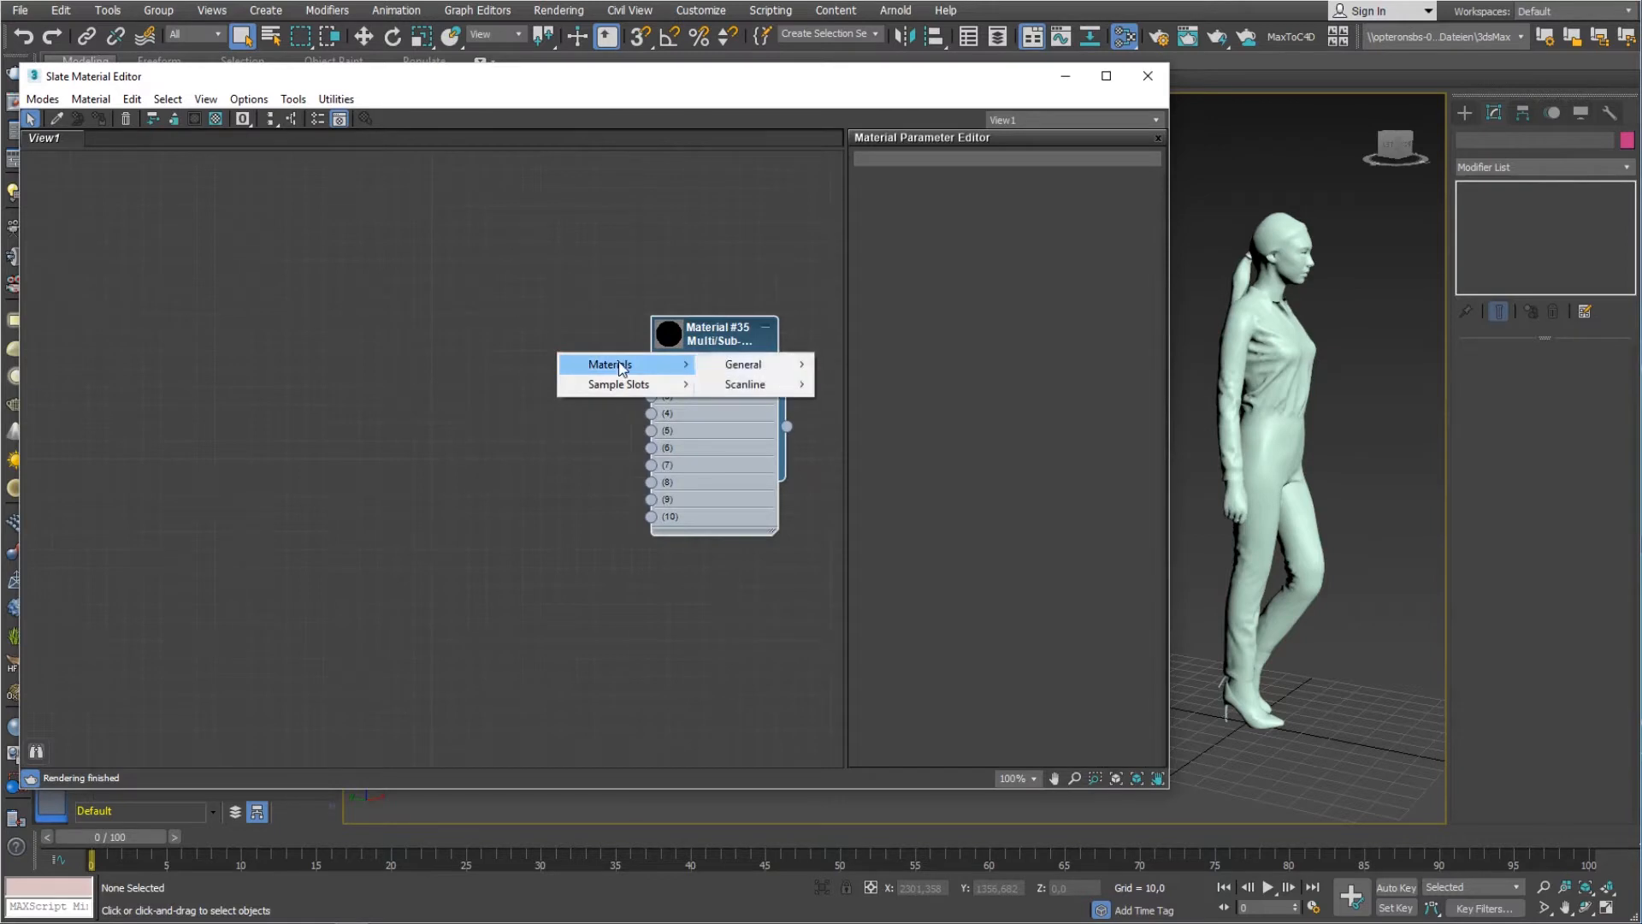
mouse_move(745, 384)
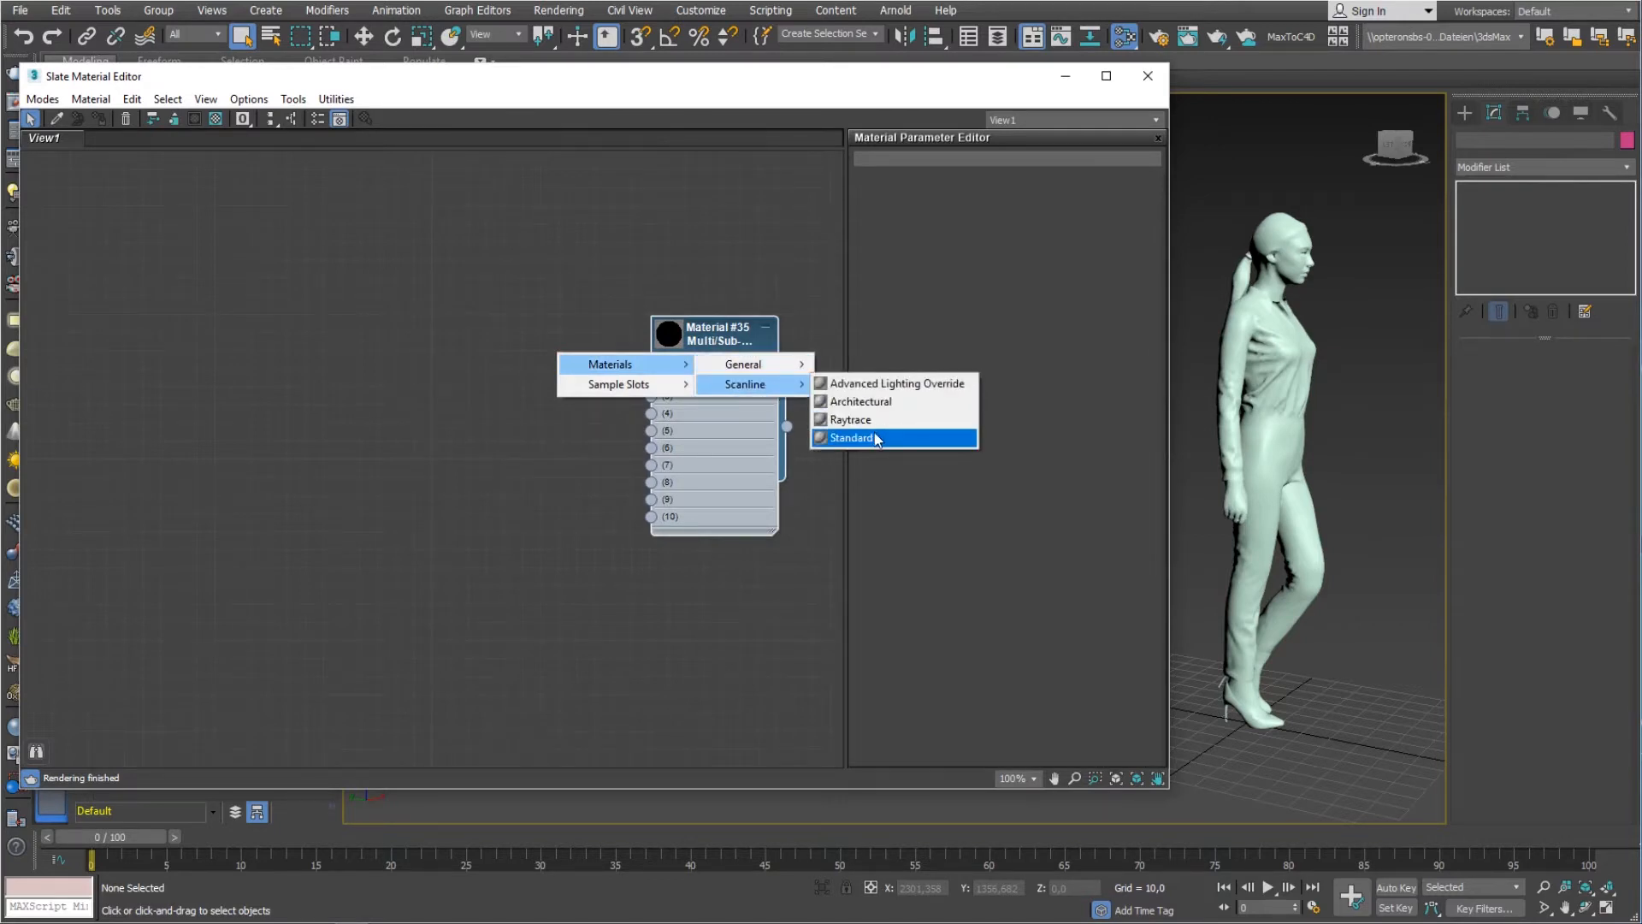
left_click(852, 438)
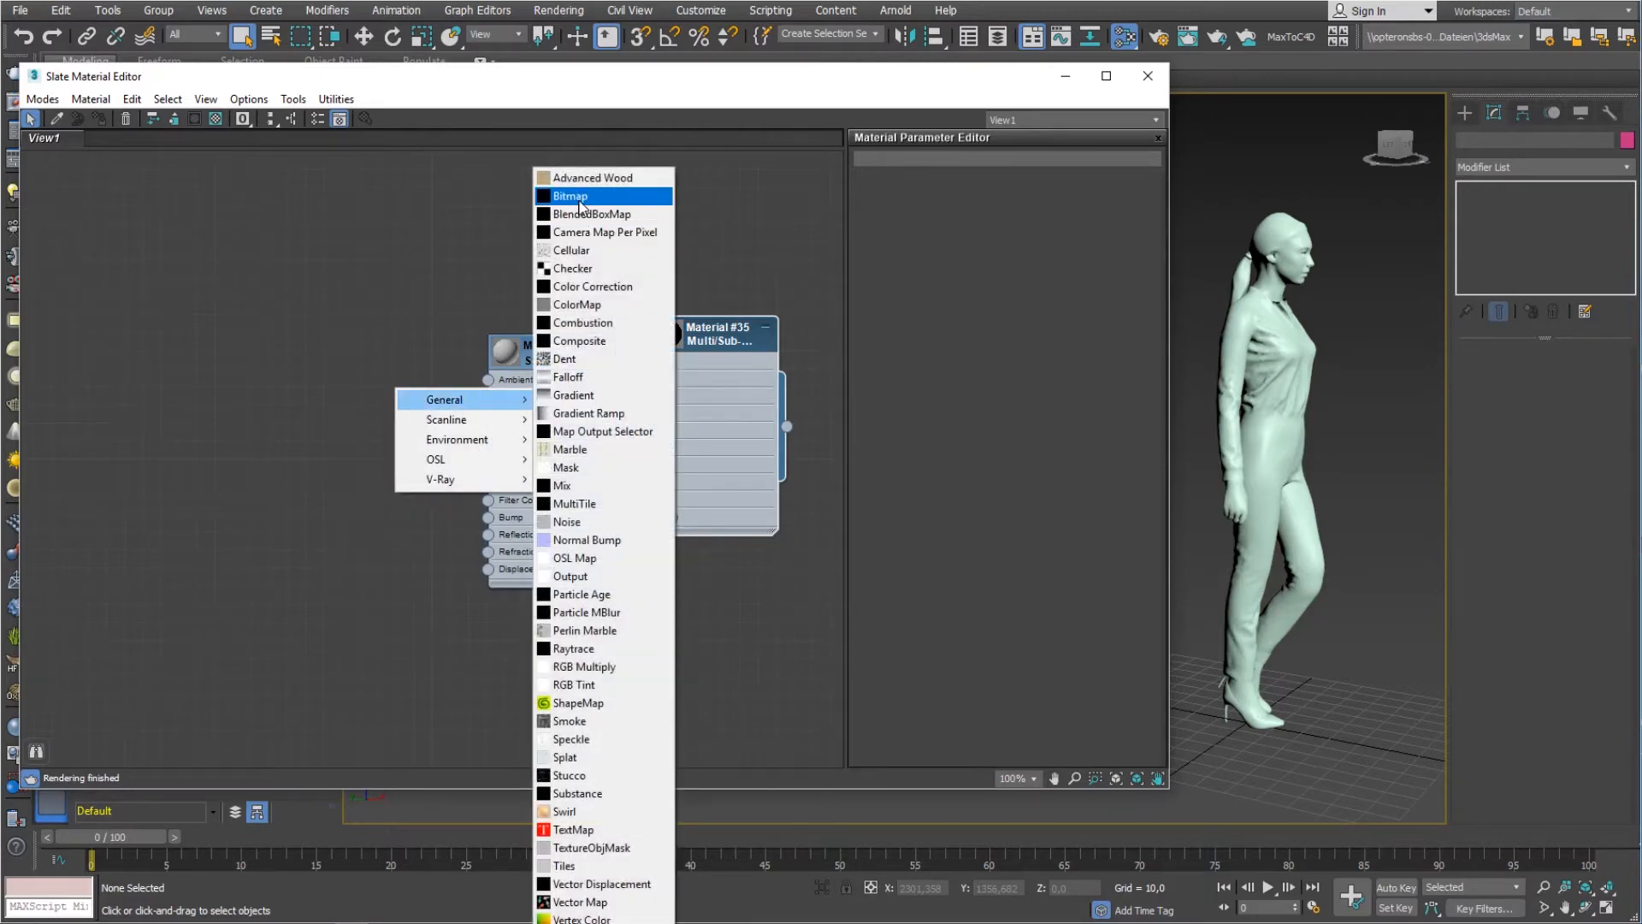
left_click(569, 196)
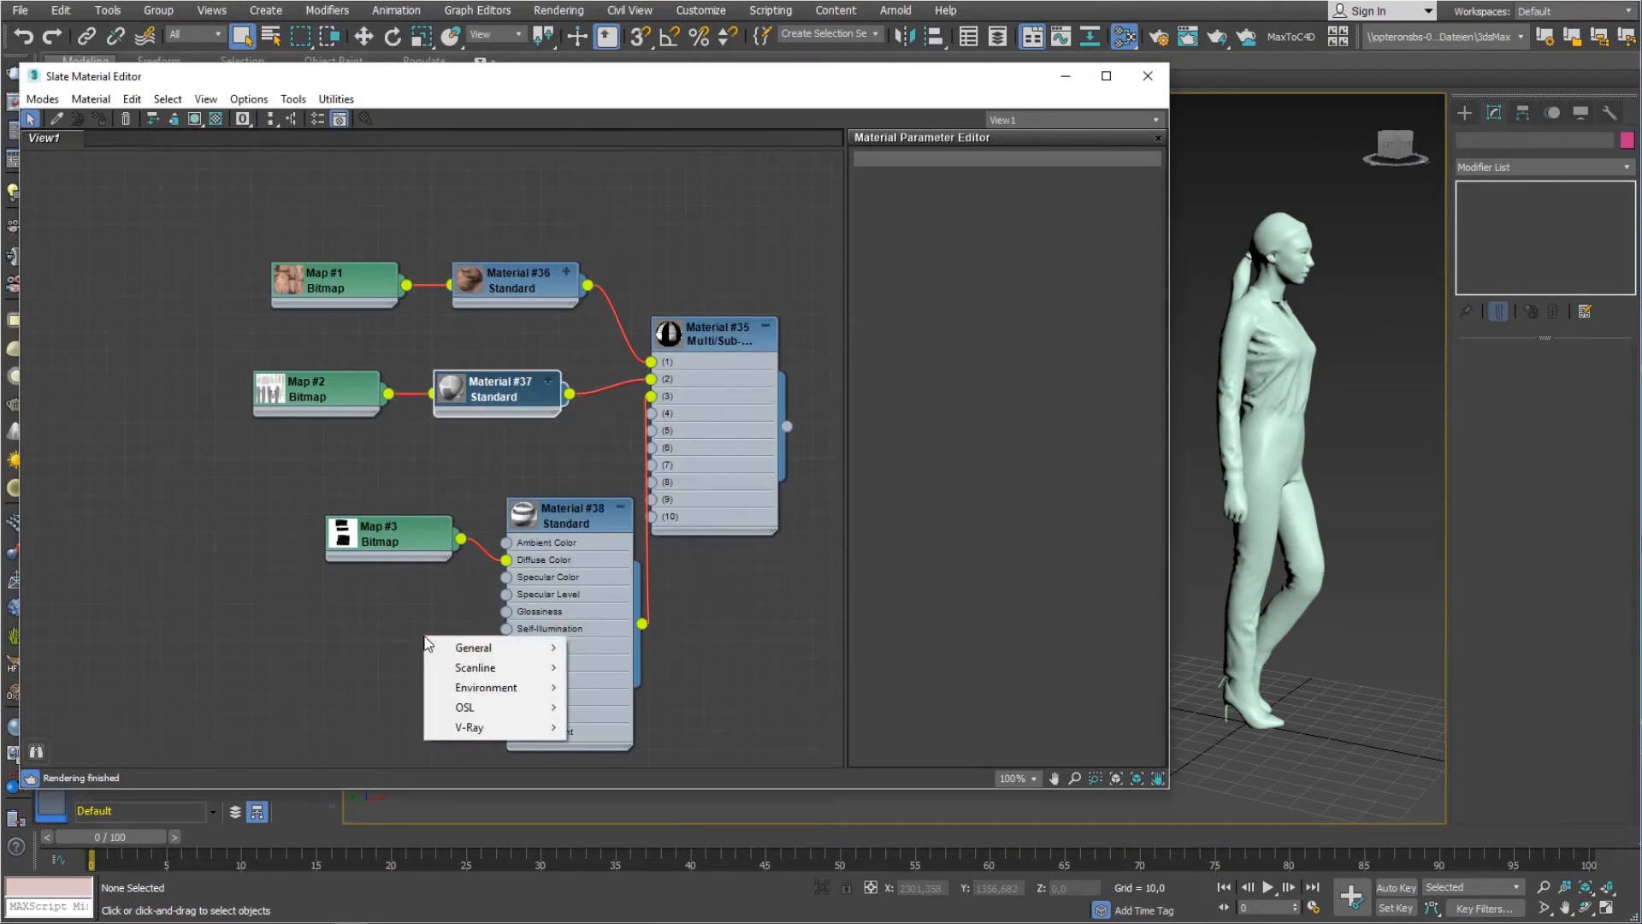
left_click(473, 647)
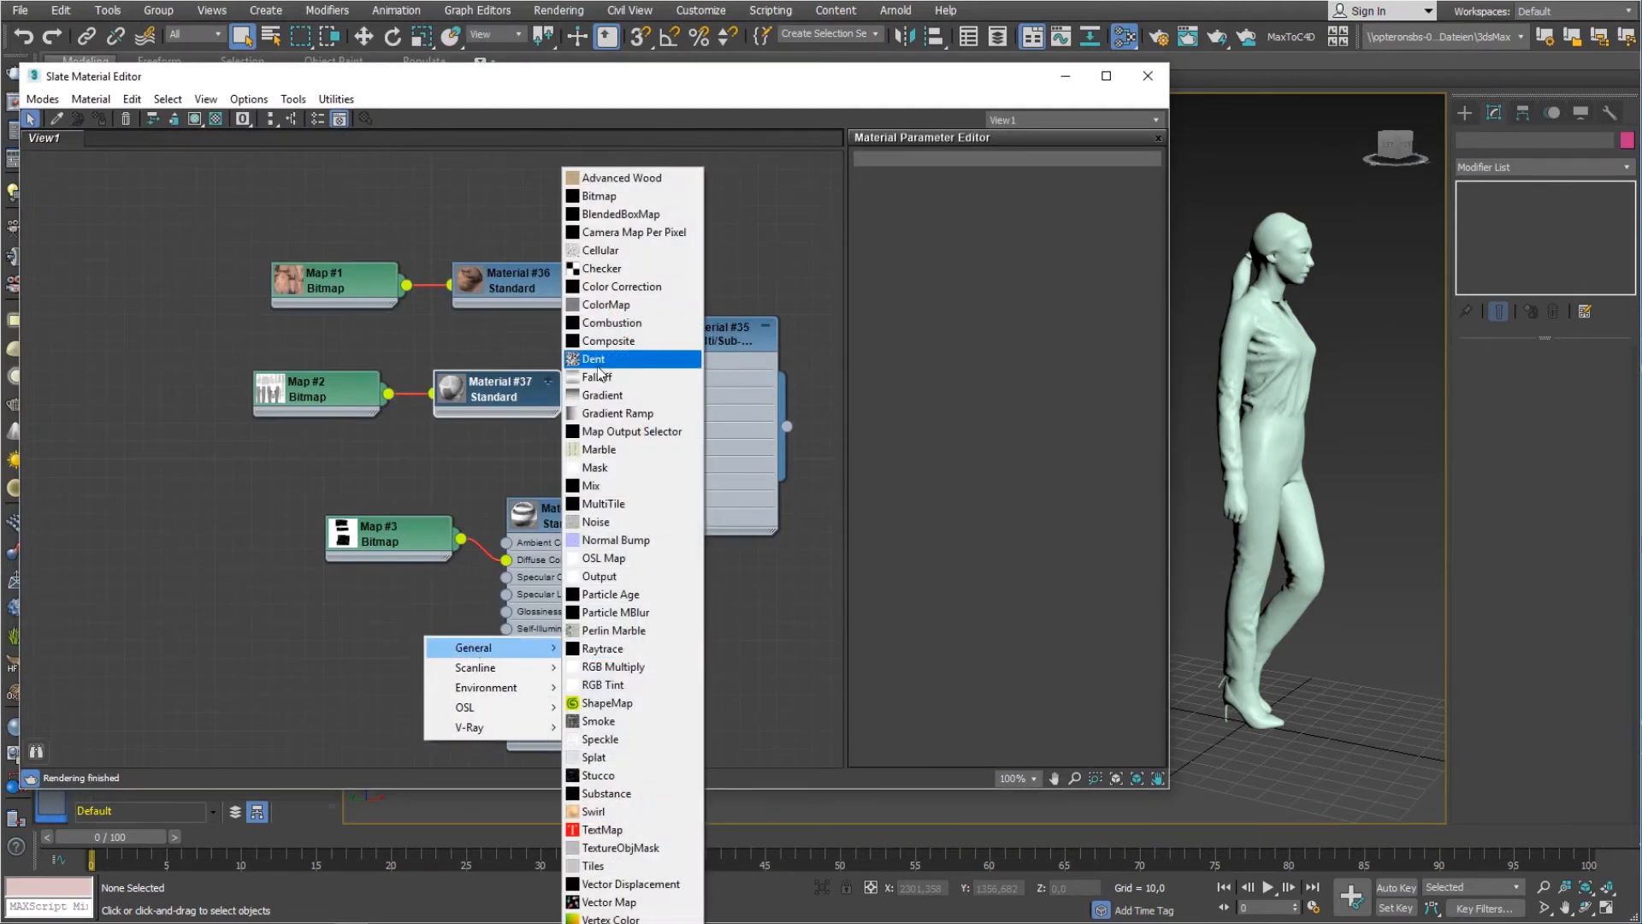
left_click(598, 196)
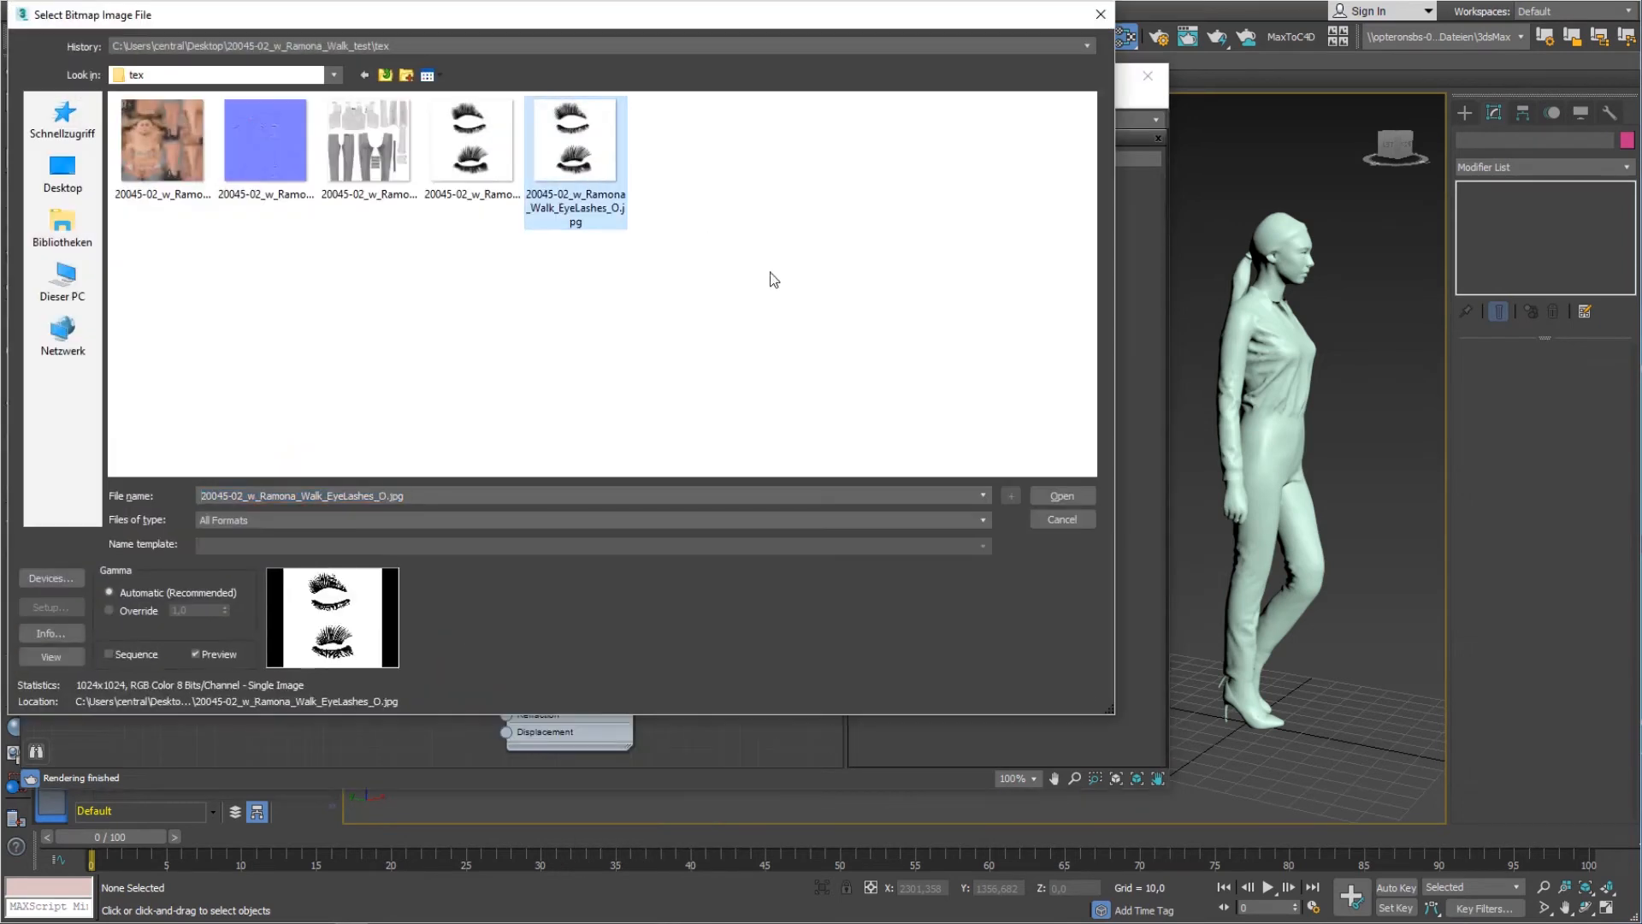
left_click(1059, 495)
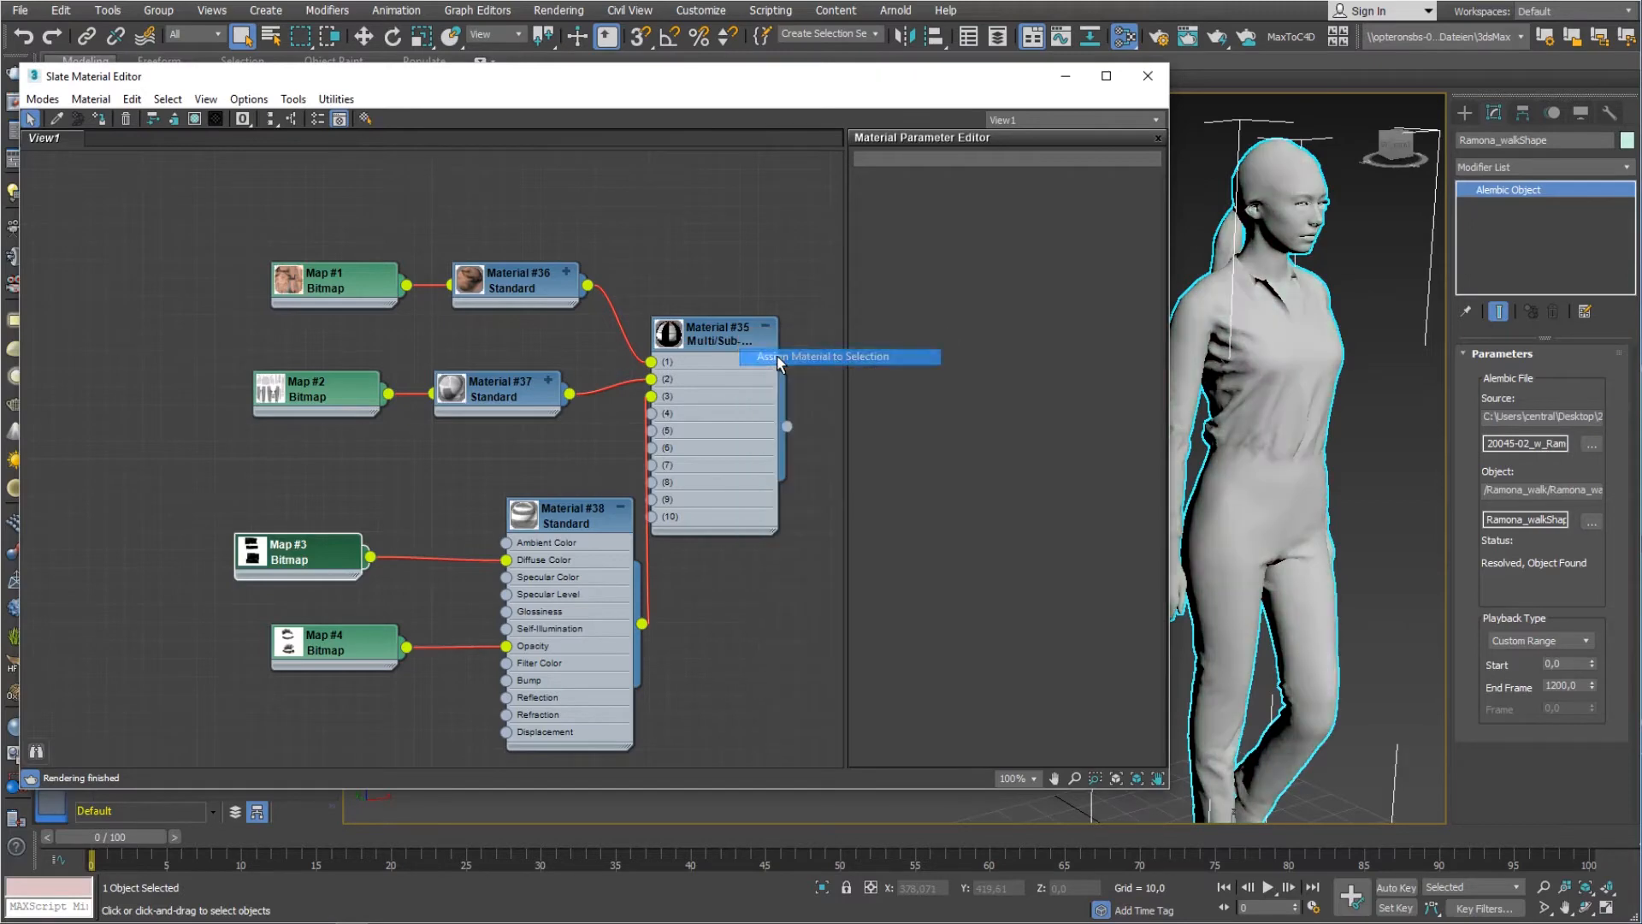
- Assign the multi-material to the woman and show its shaded textures in the viewport
right_click(513, 281)
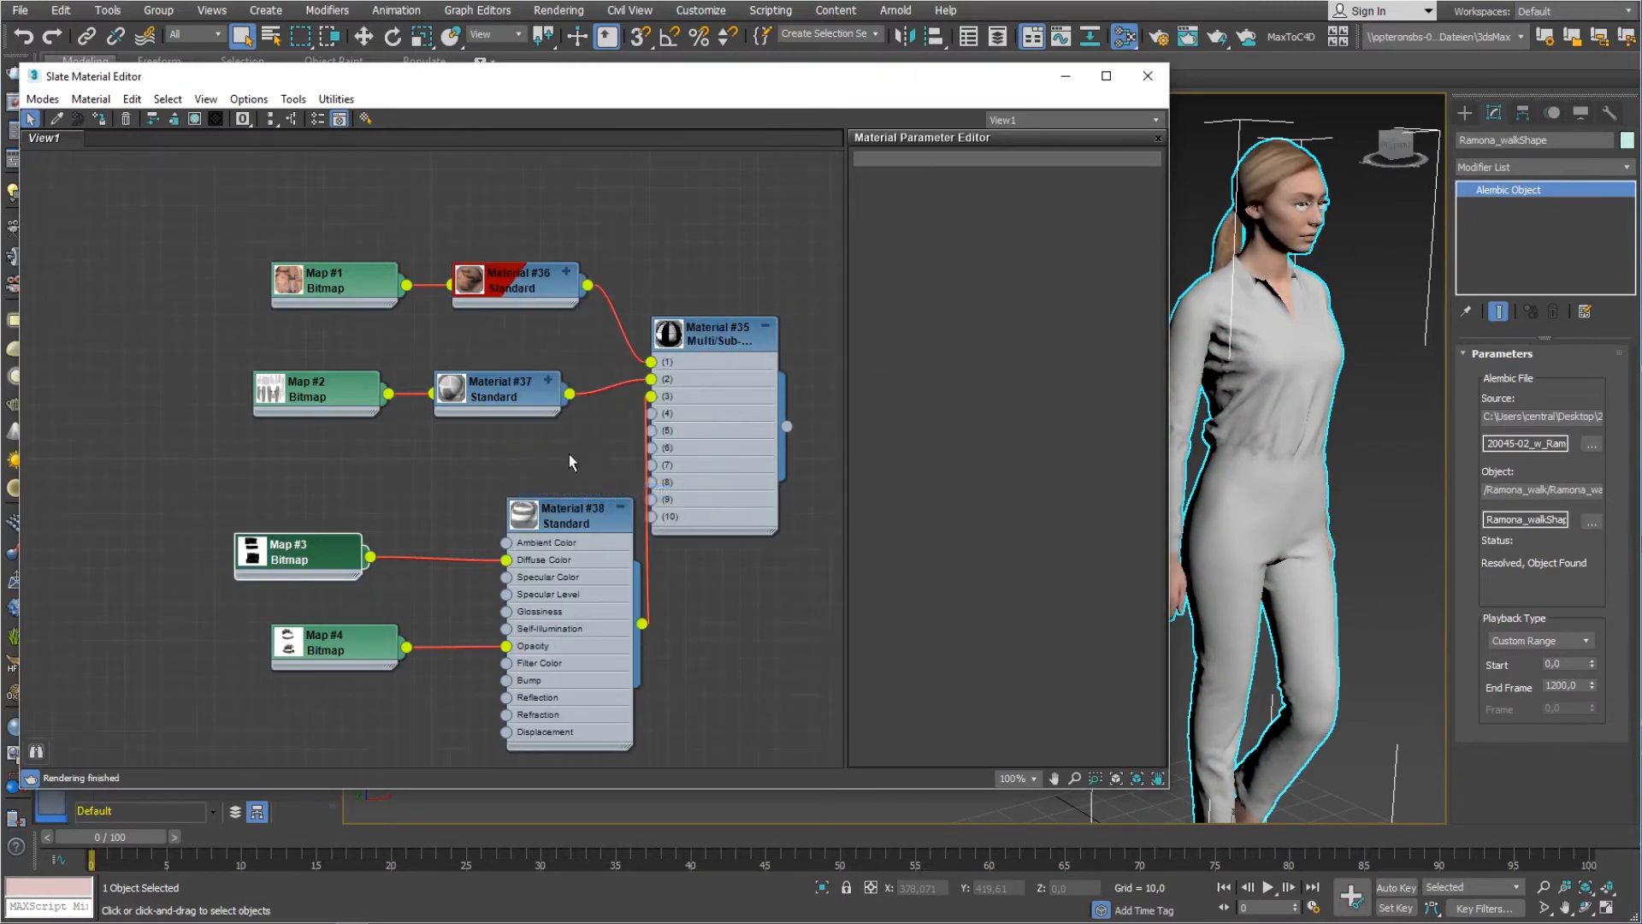
right_click(498, 392)
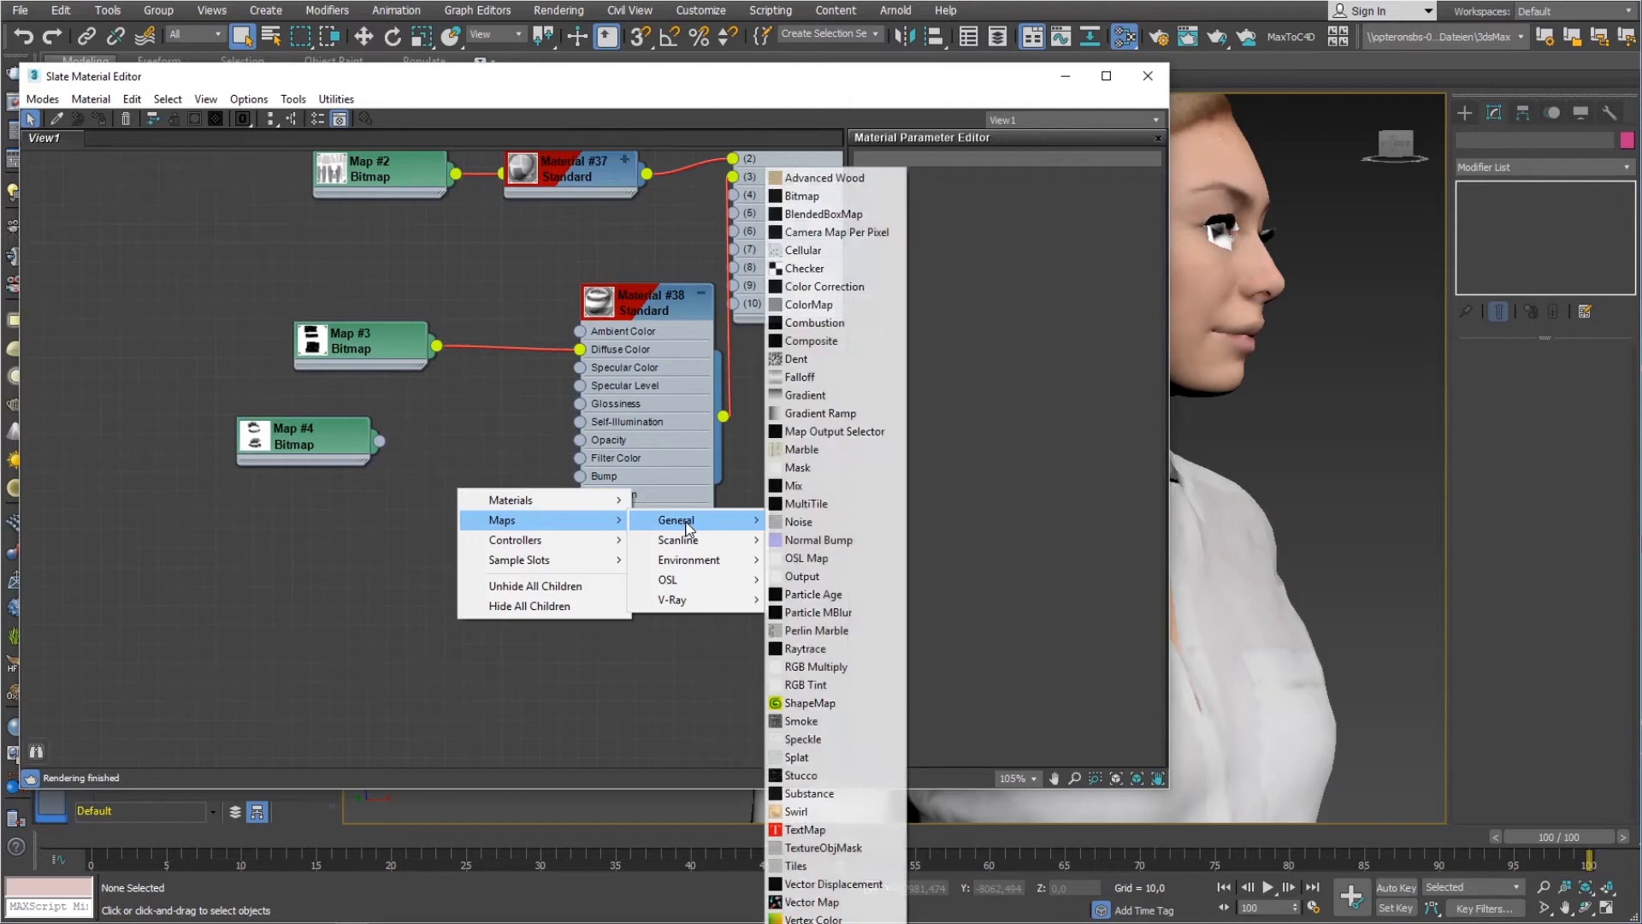
- Add an Output map with Invert checked and feed the eyelash Bitmap into it for Material #38
left_click(803, 576)
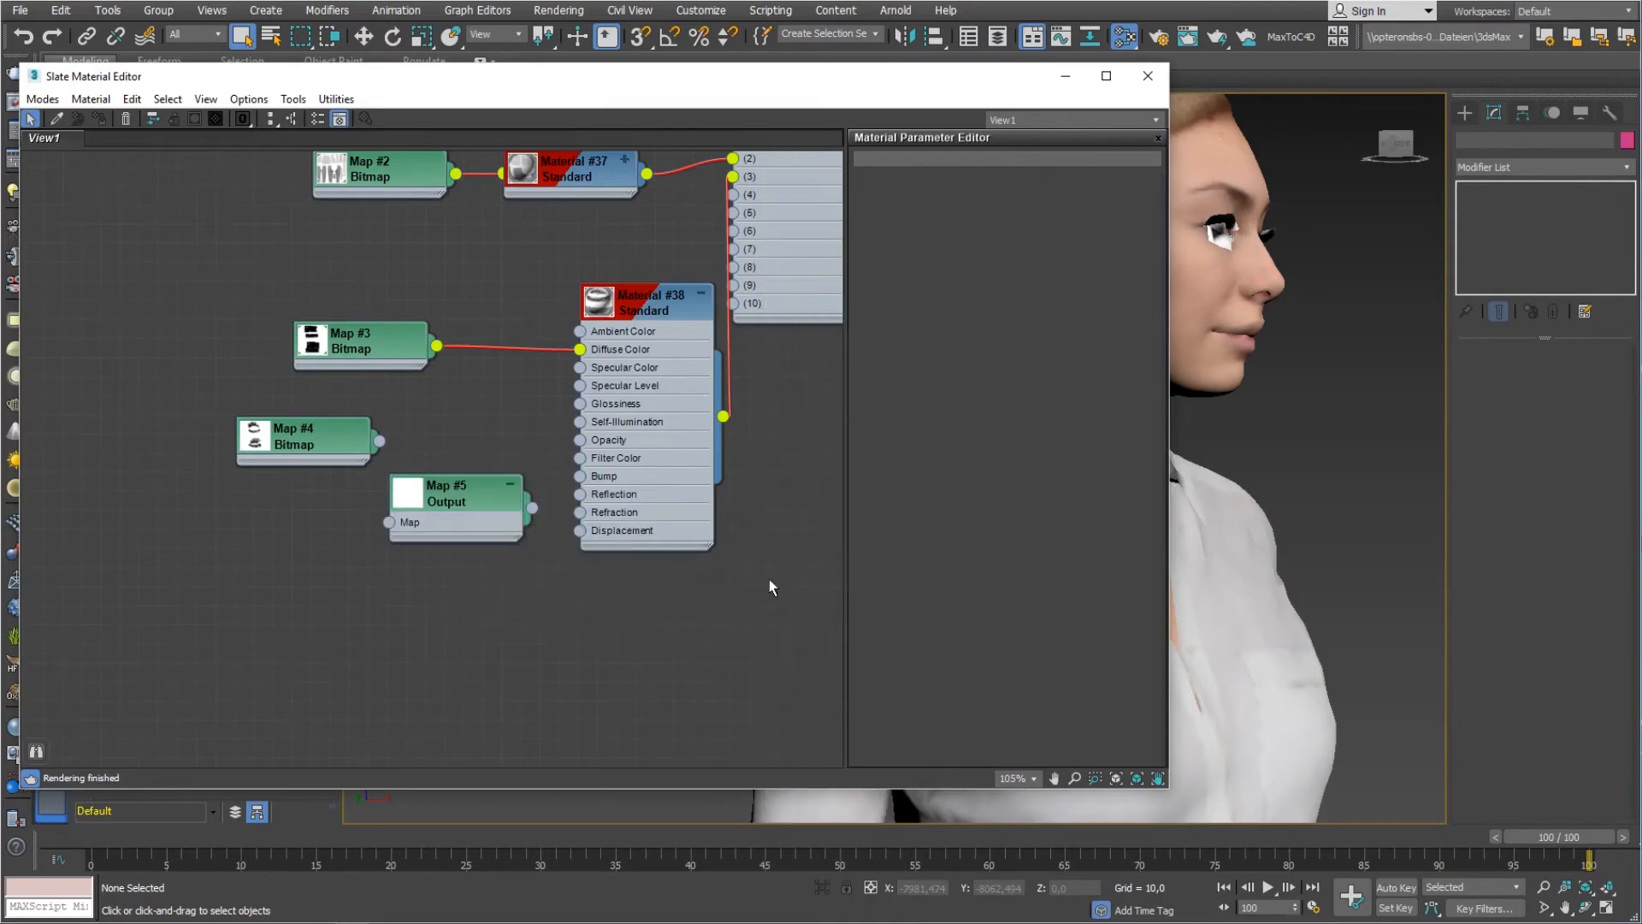
left_click(446, 492)
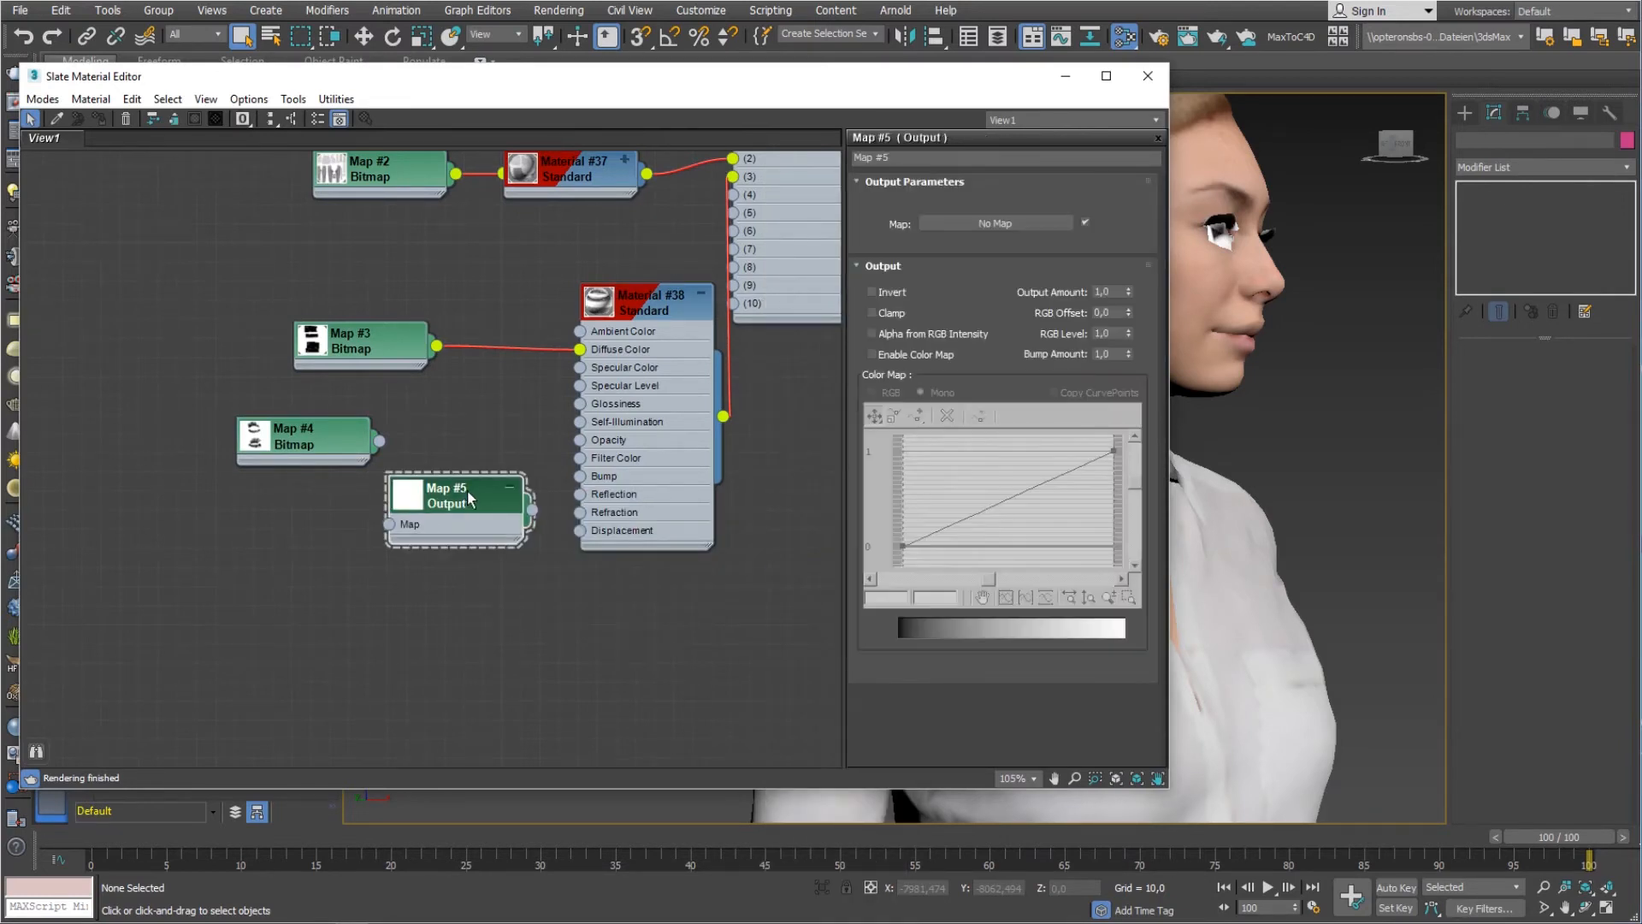
left_click(873, 293)
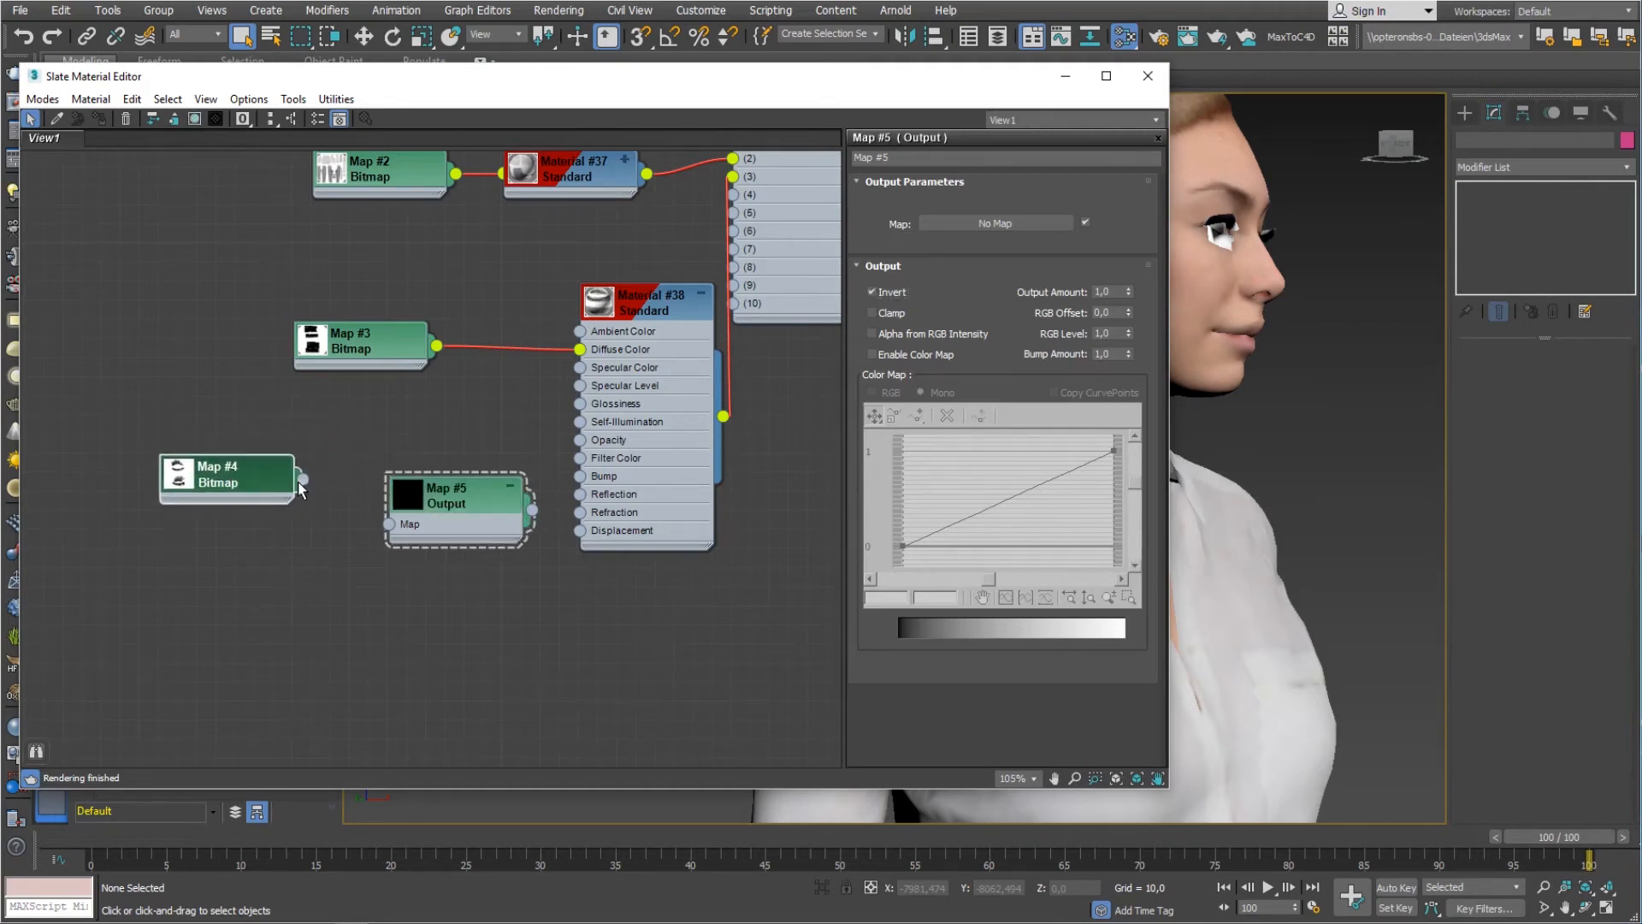
left_click_drag(302, 477, 392, 524)
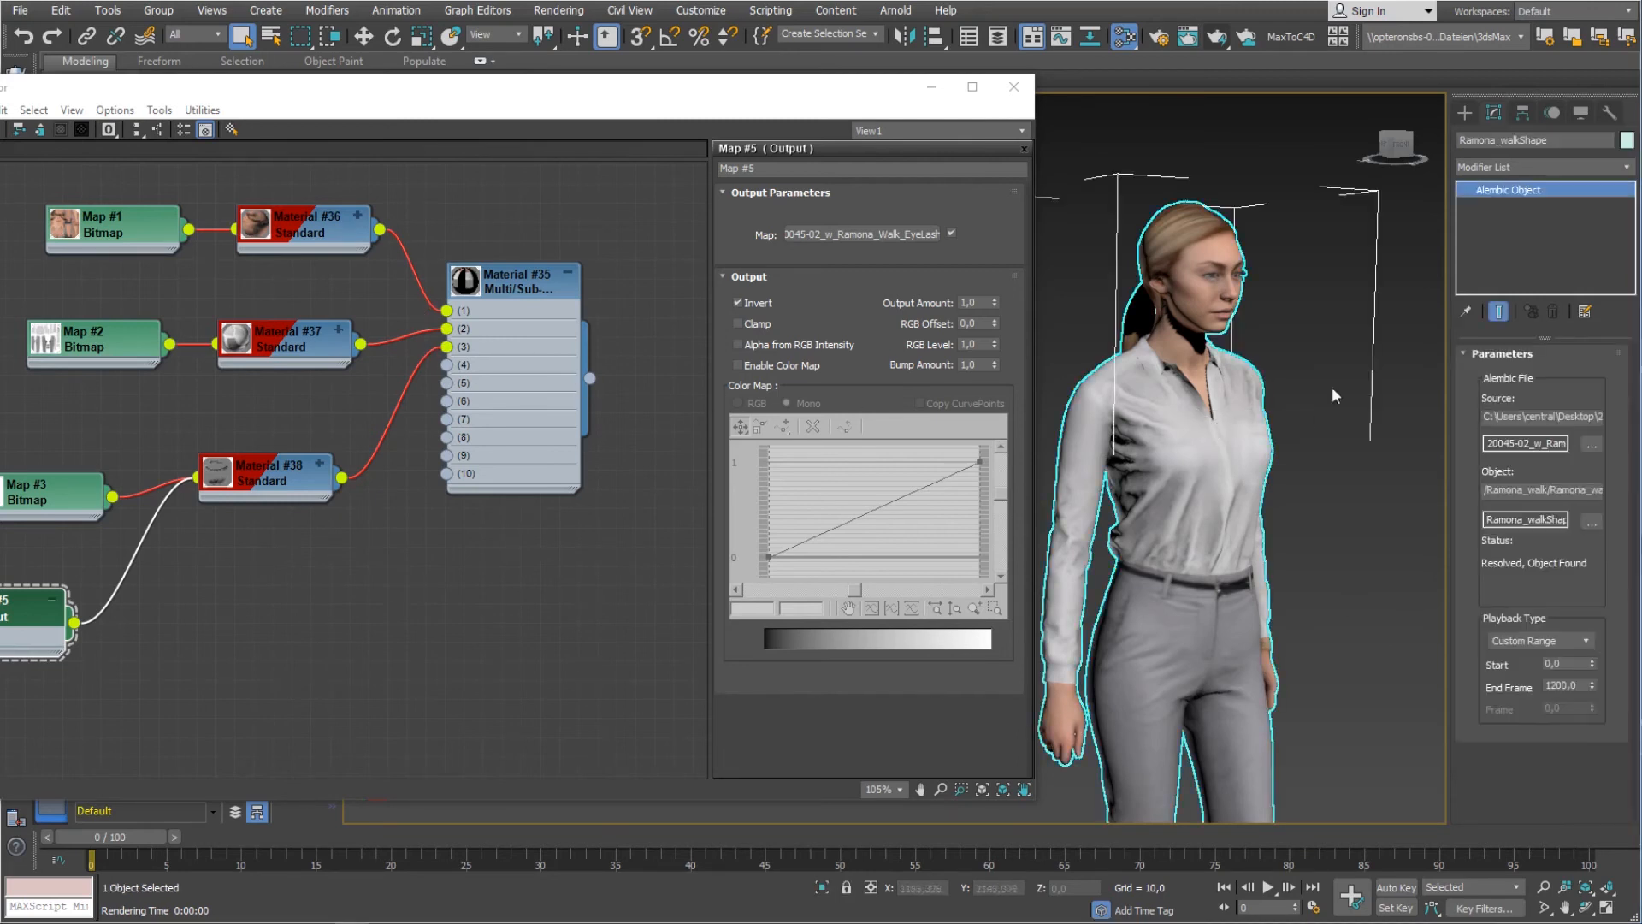
- Add an Edit Poly modifier to the woman and switch to Element sub-object selection
left_click(1538, 166)
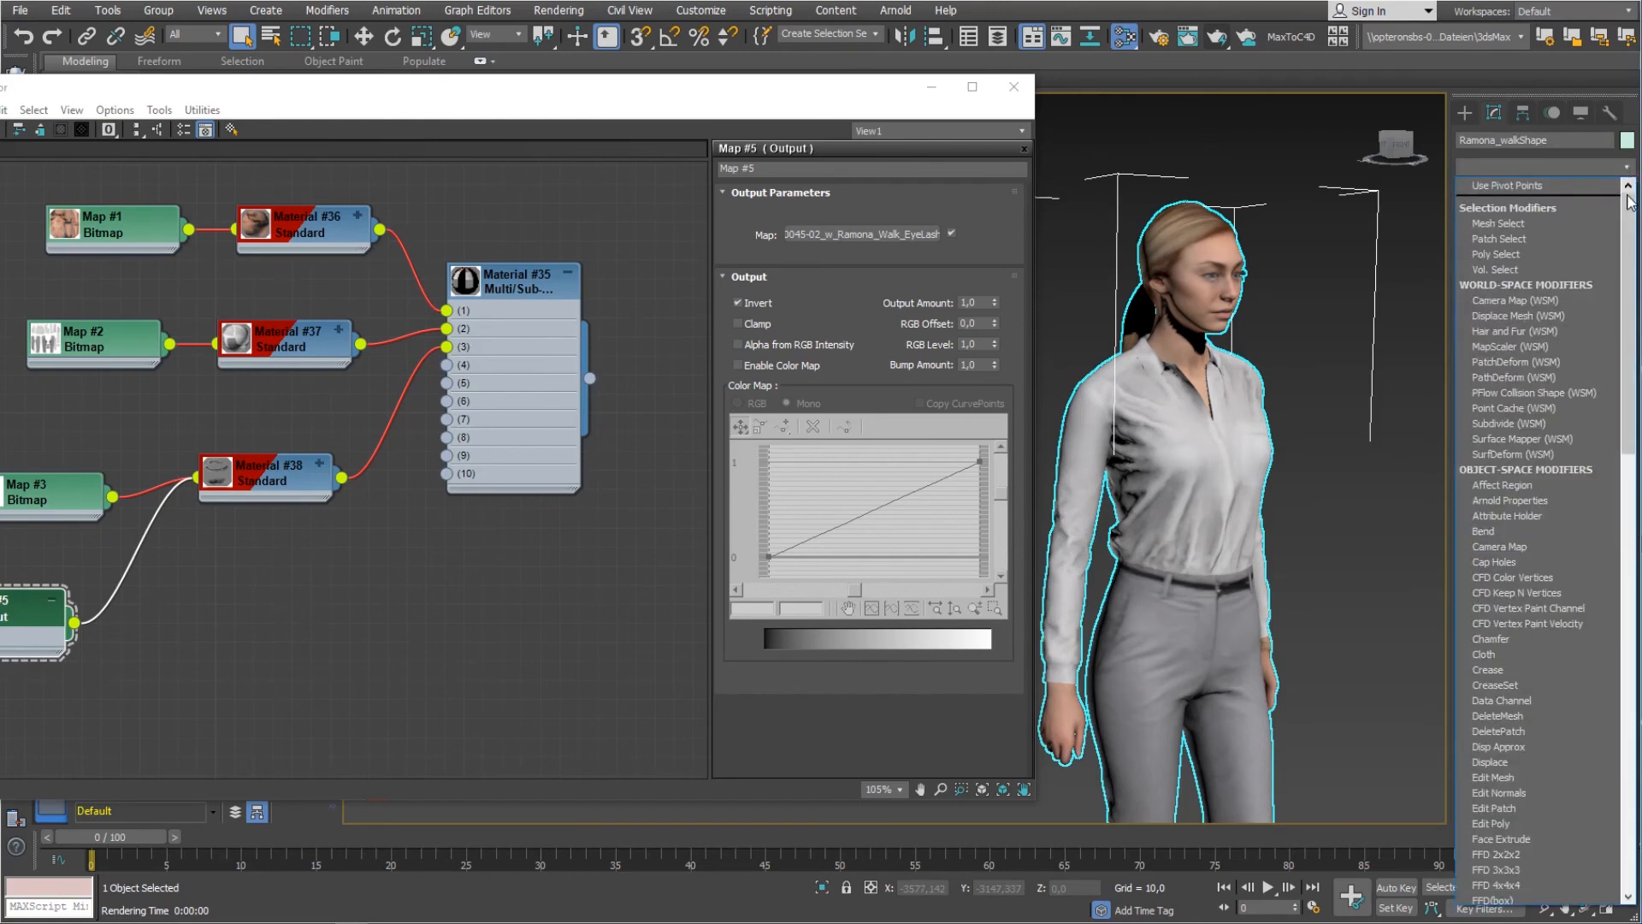
scroll("down", 3)
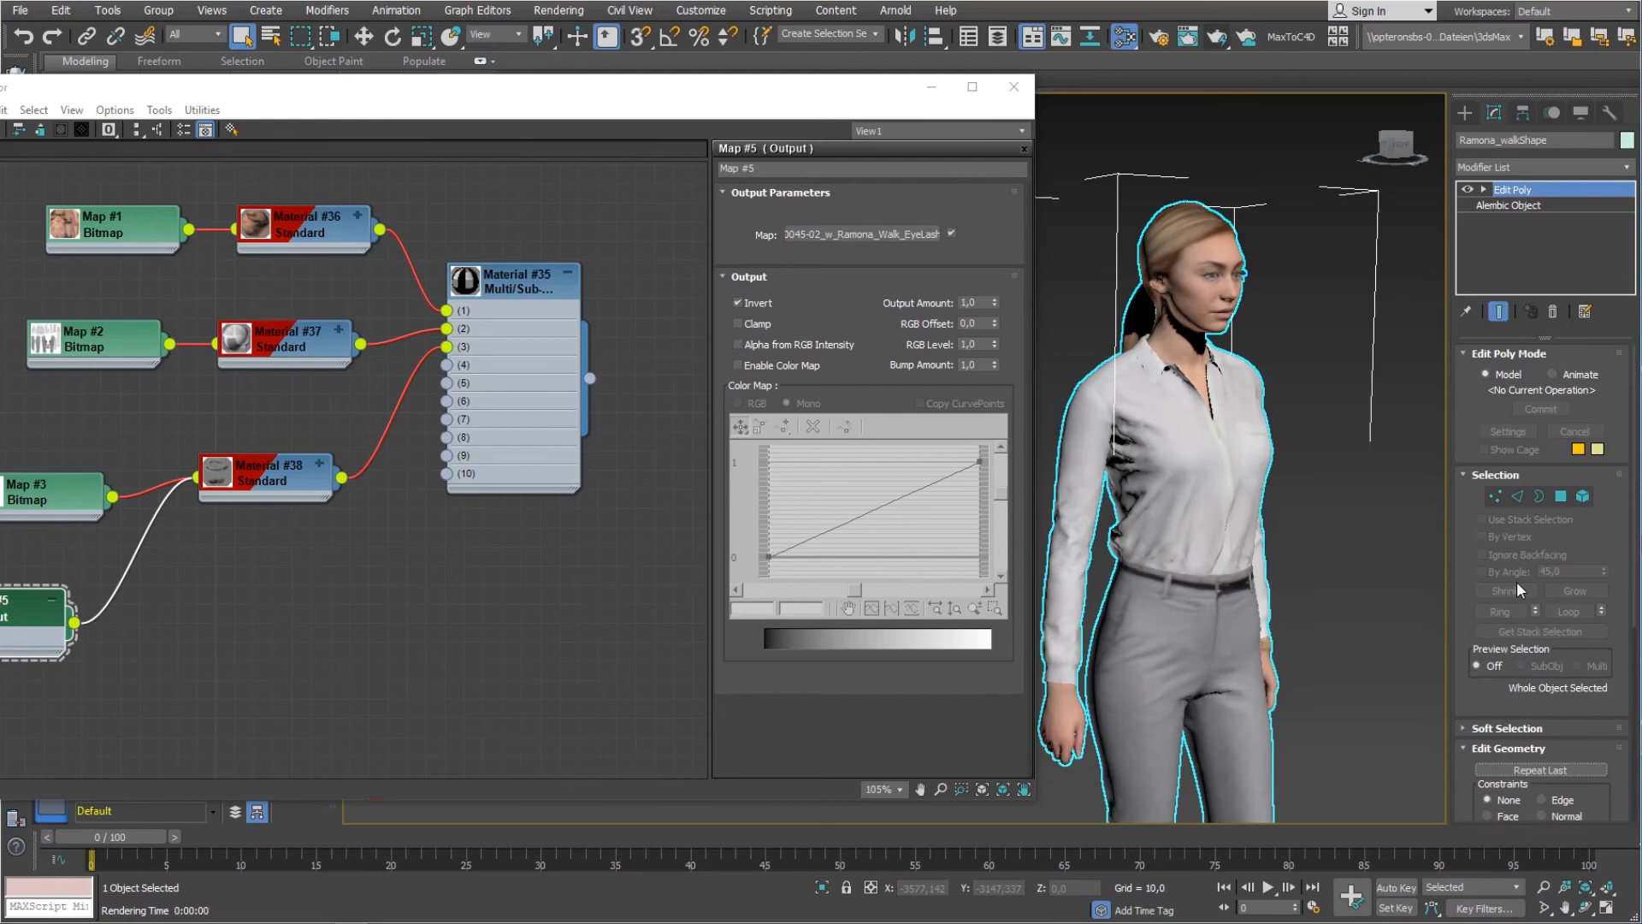
left_click(1581, 495)
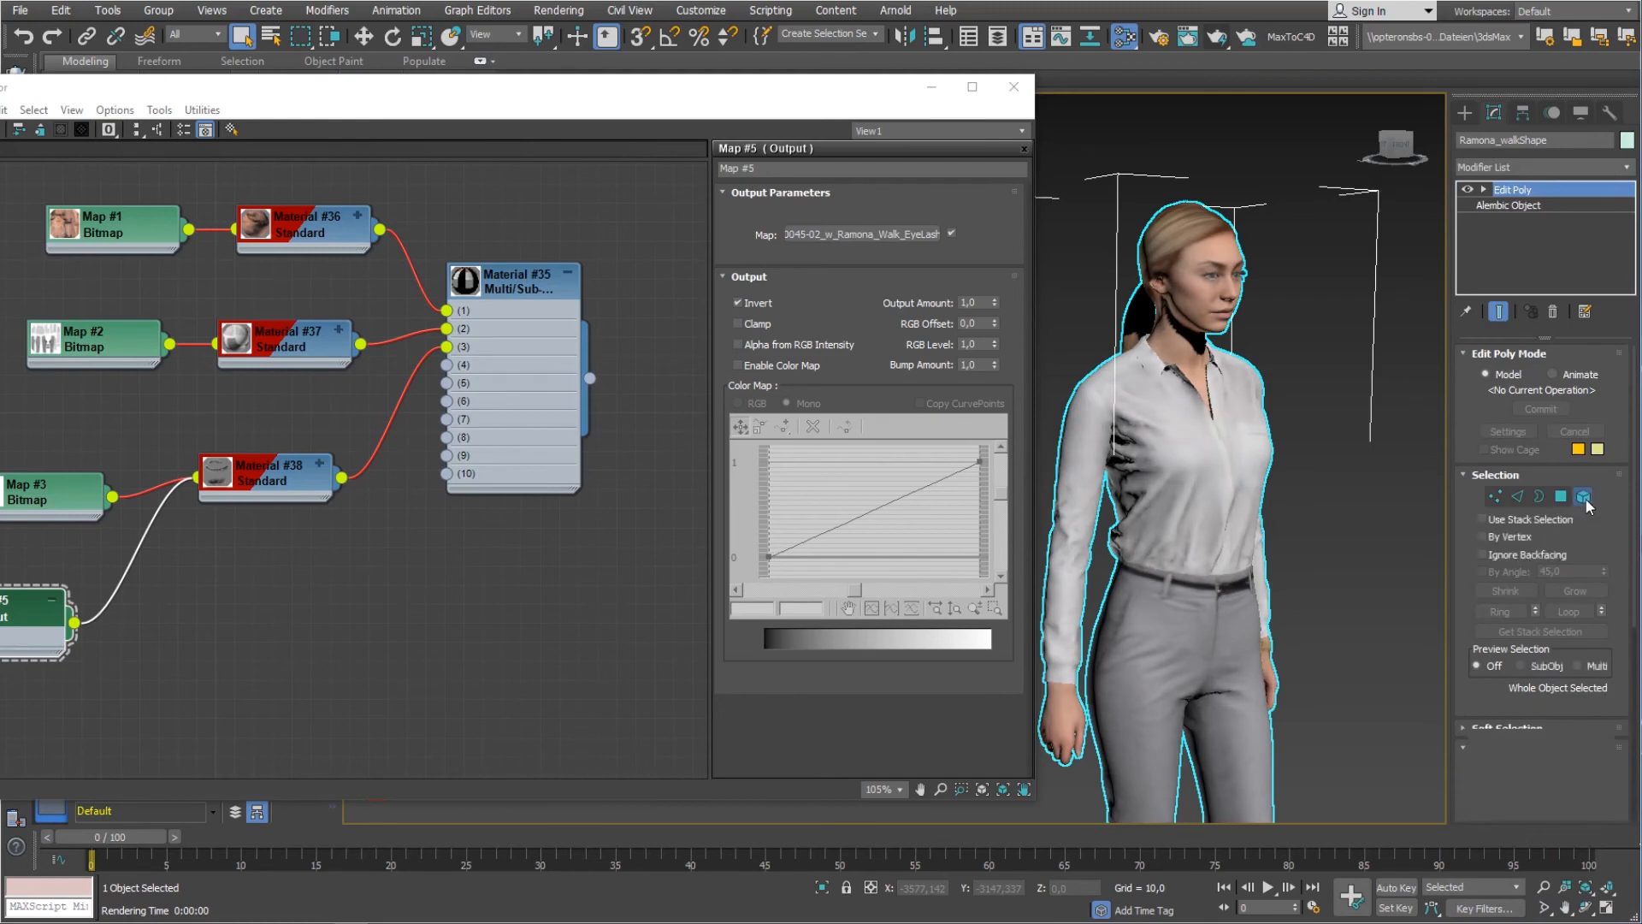
left_click(1583, 497)
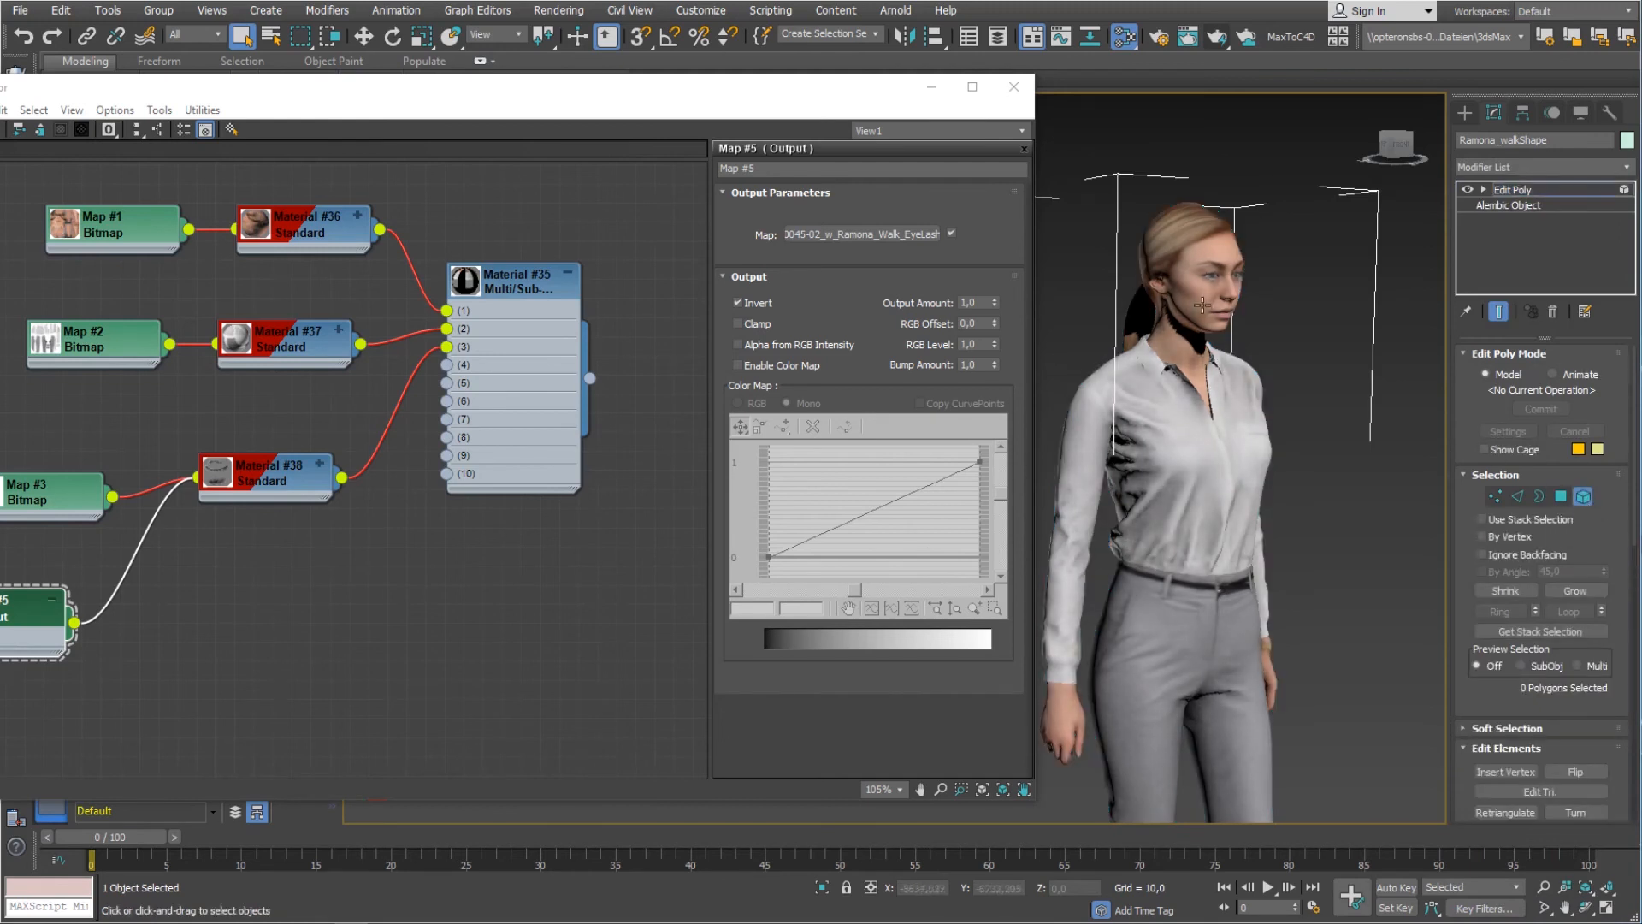